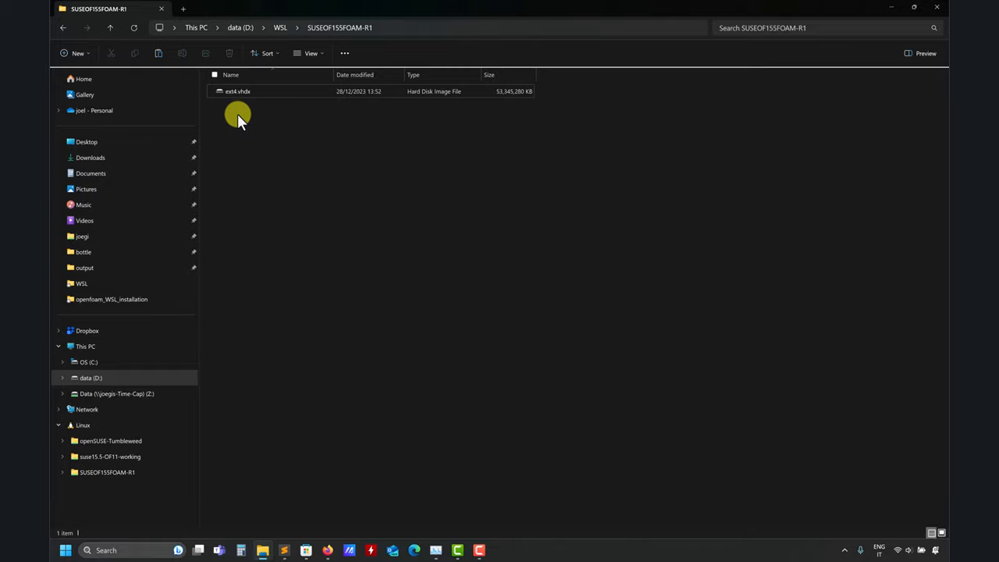
pyautogui.moveTo(508, 160)
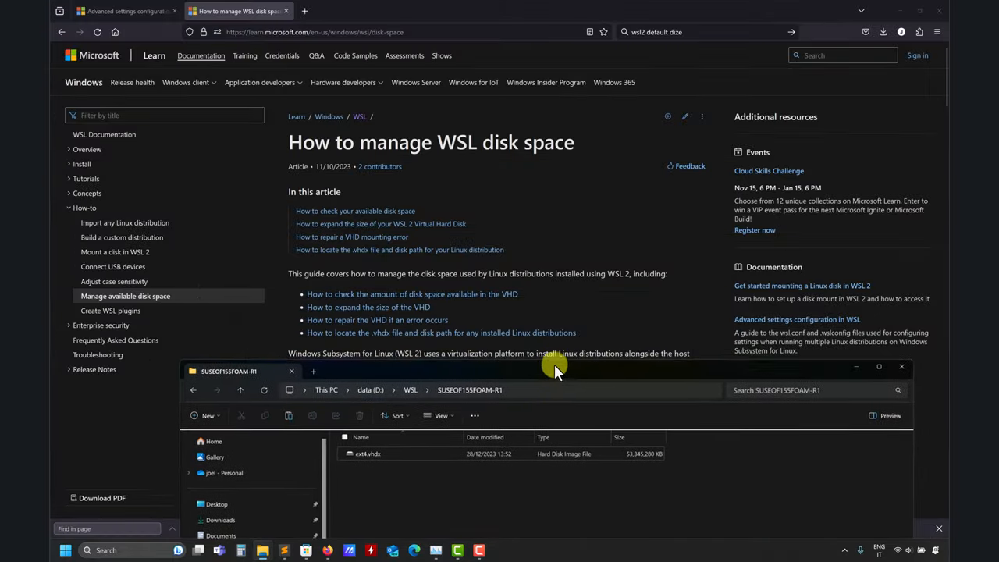
# Scroll down the Microsoft Learn 'How to manage WSL disk space' article.
pyautogui.scroll(-3)
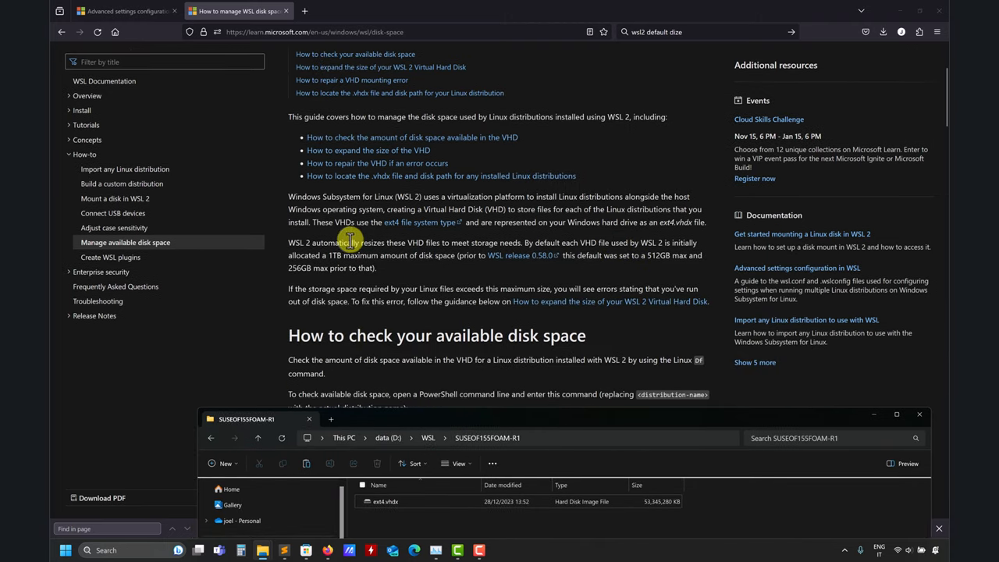
pyautogui.moveTo(564, 418)
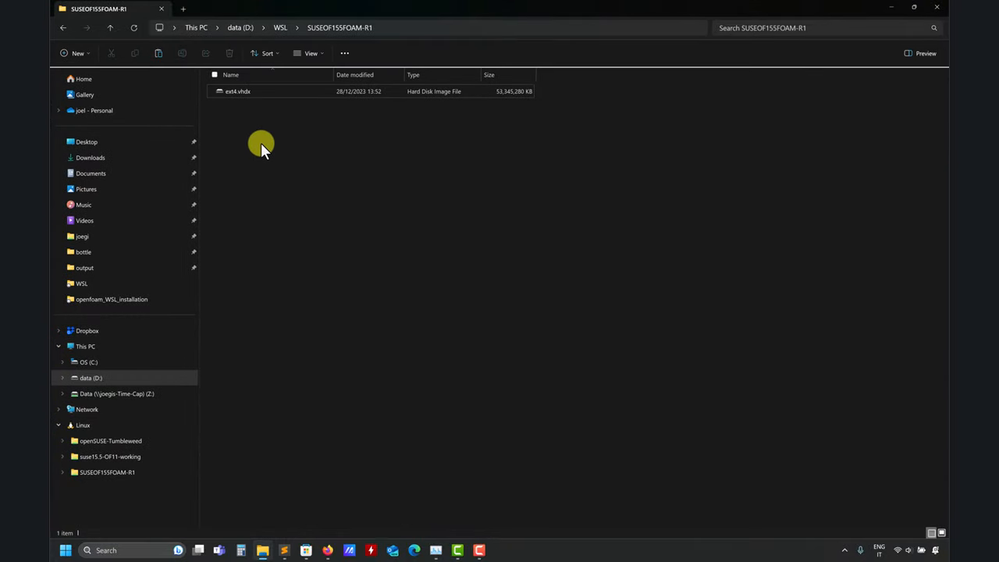
pyautogui.moveTo(390, 173)
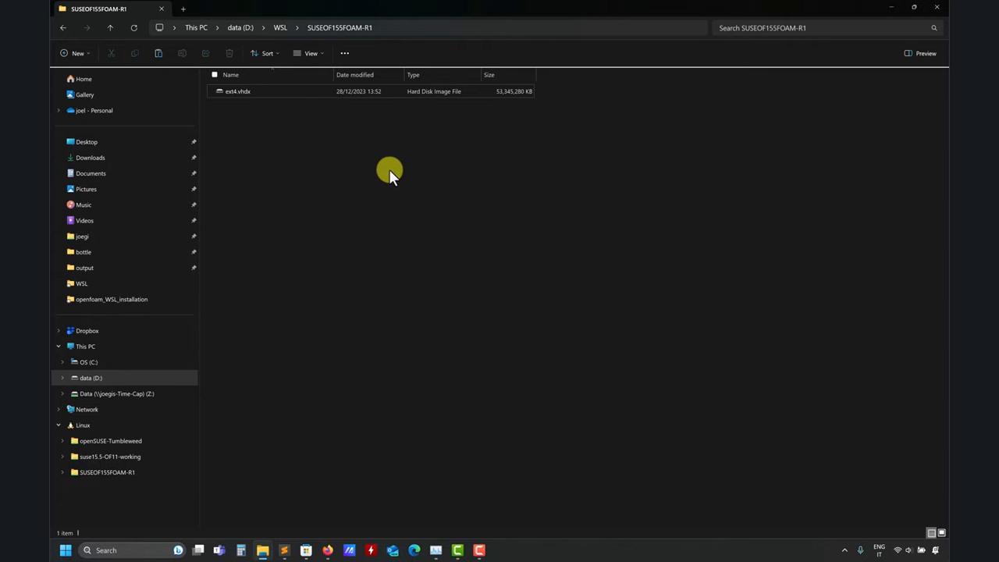
pyautogui.moveTo(443, 186)
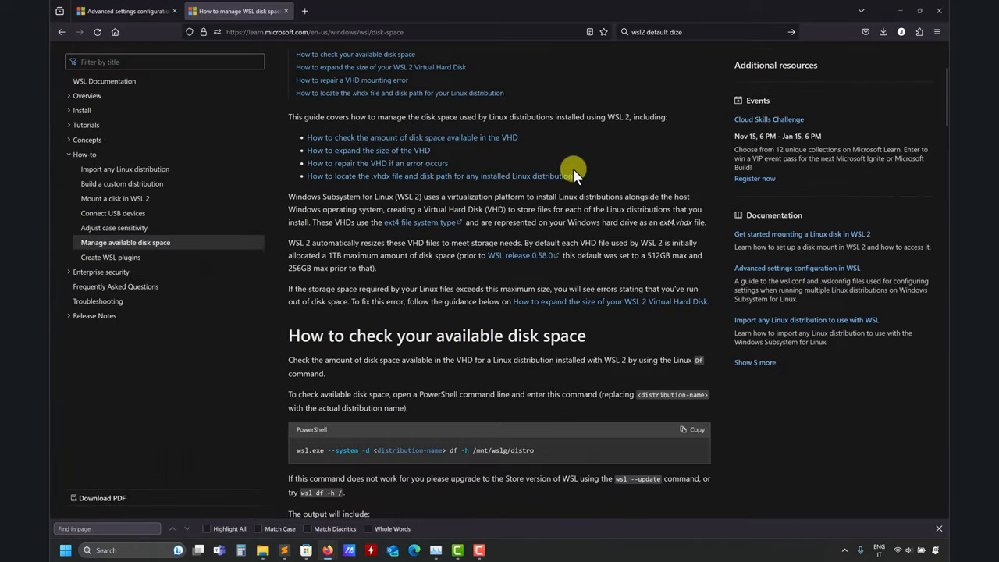
pyautogui.moveTo(601, 167)
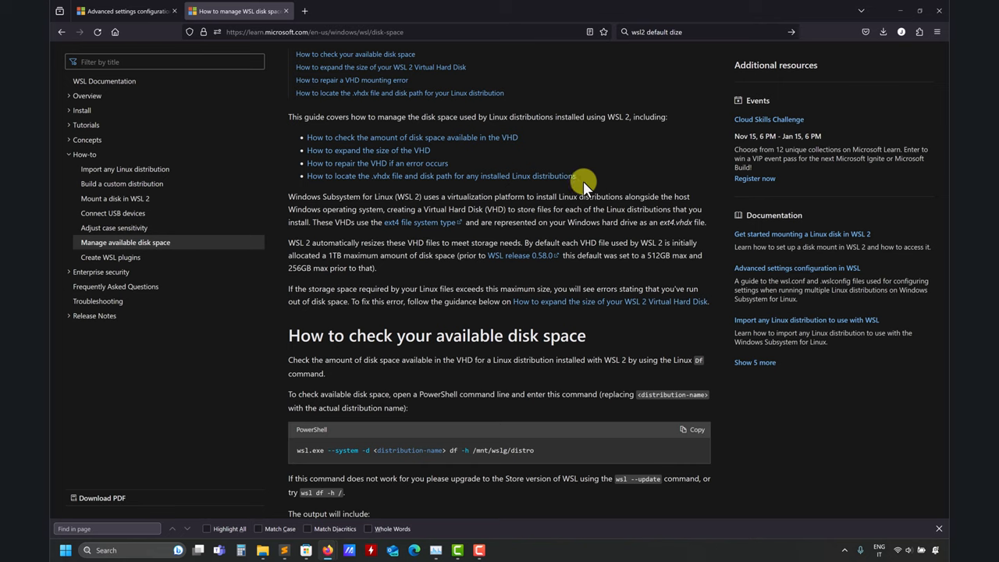
pyautogui.moveTo(546, 312)
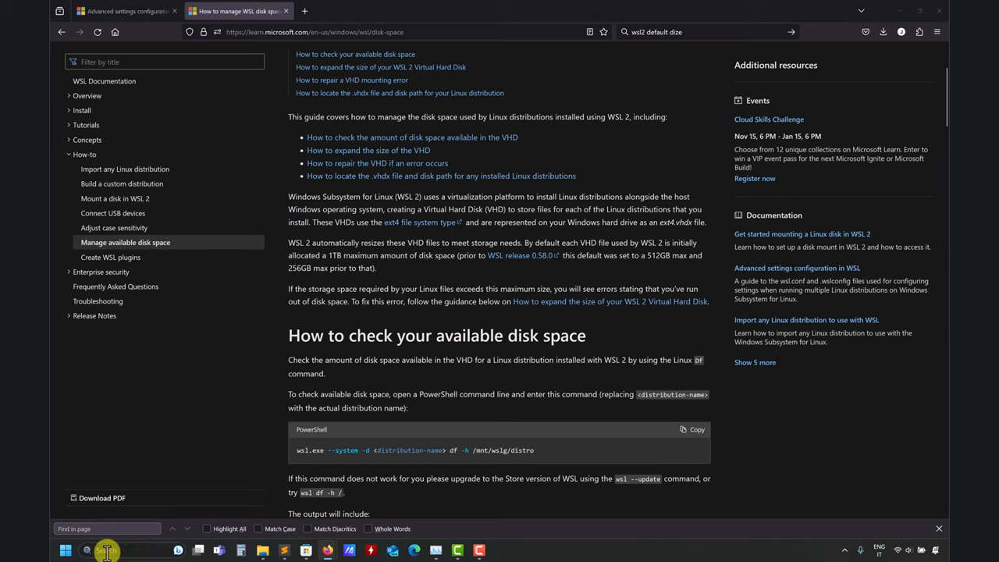
# Launch Terminal Preview as administrator from Start search and set it aside.
pyautogui.click(85, 550)
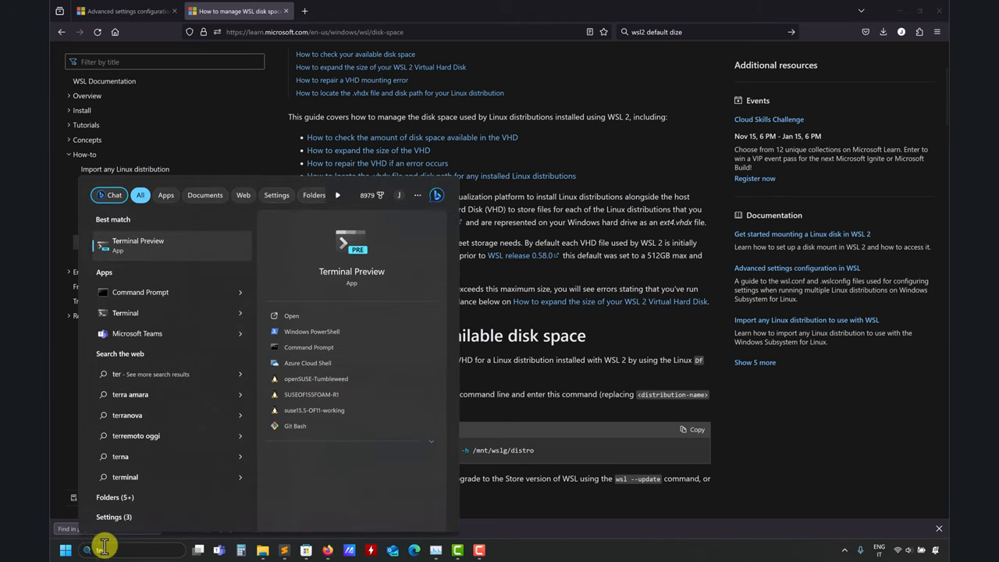
pyautogui.rightClick(138, 244)
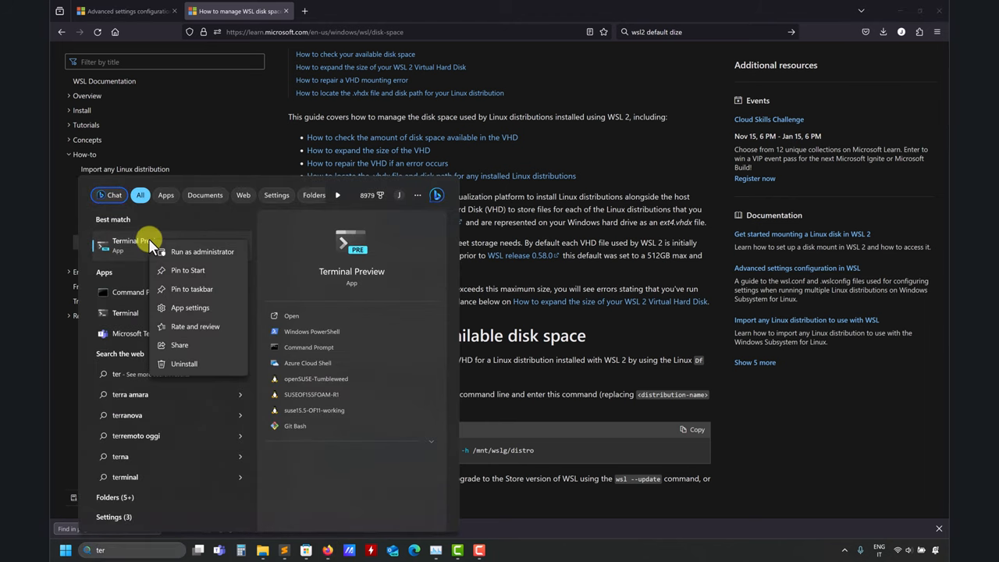
pyautogui.moveTo(193, 251)
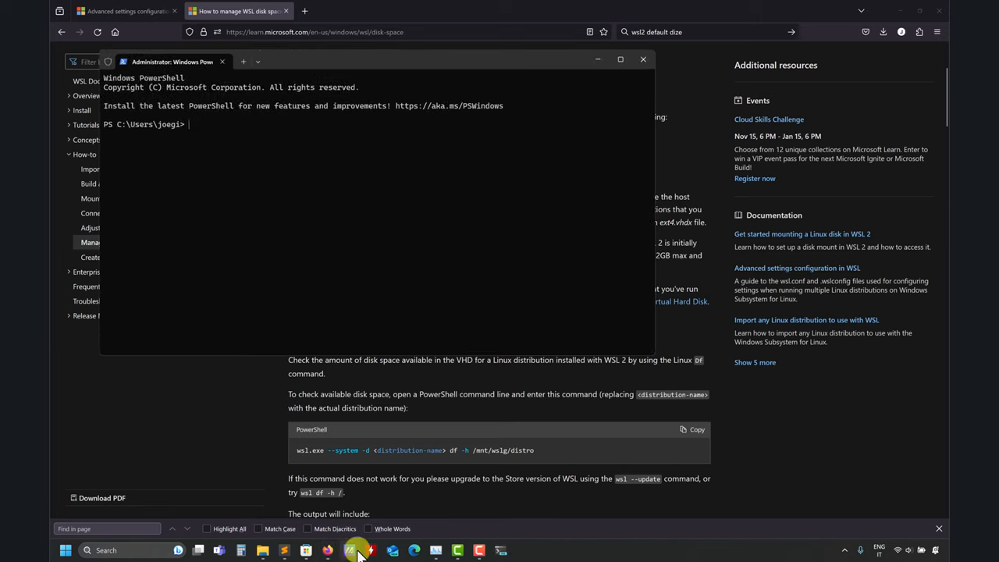
pyautogui.click(360, 549)
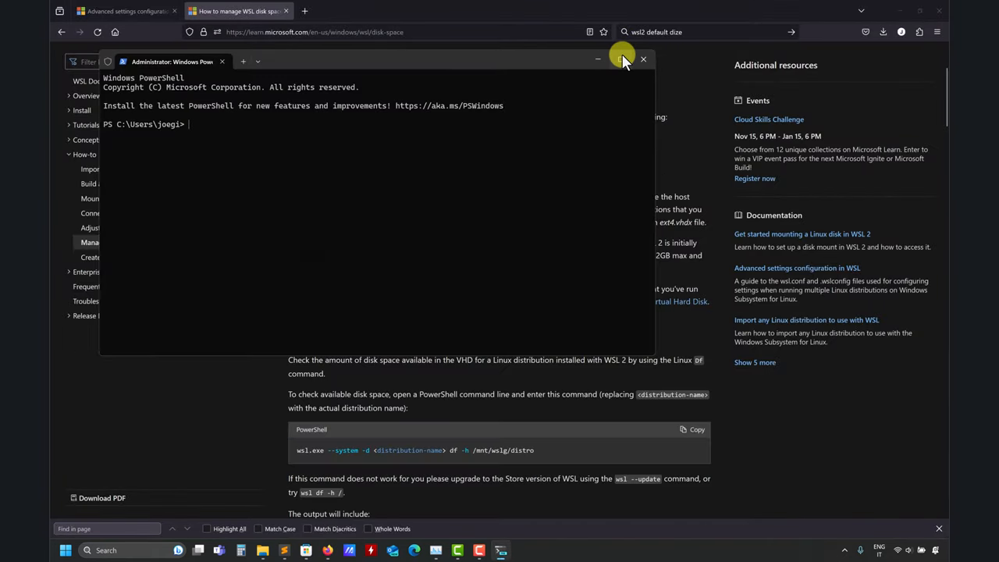
pyautogui.click(618, 59)
pyautogui.write('hyper-V Manager')
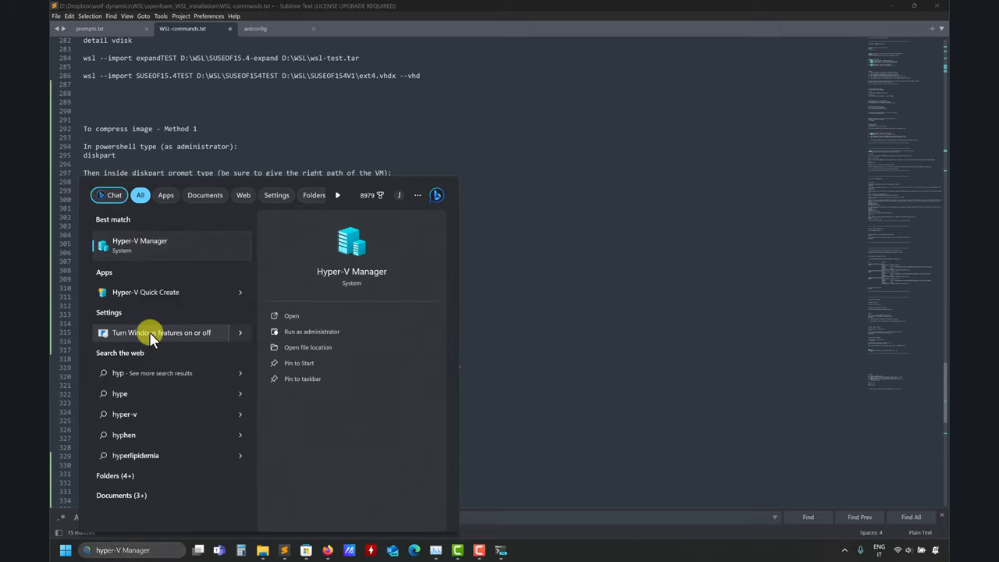
# Bring up 'Turn Windows features on or off' and scroll to the Hyper-V entry.
pyautogui.click(162, 333)
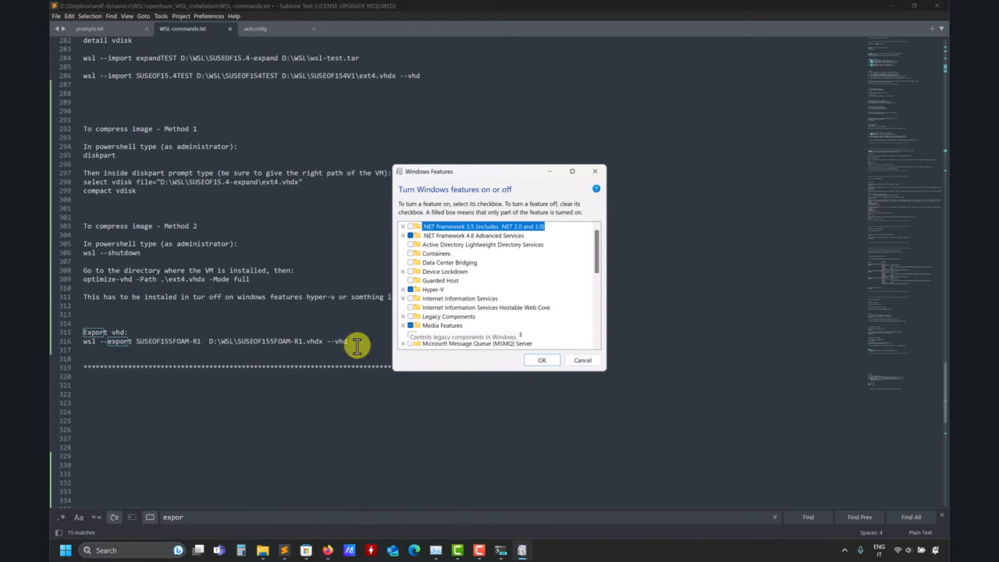
pyautogui.click(64, 551)
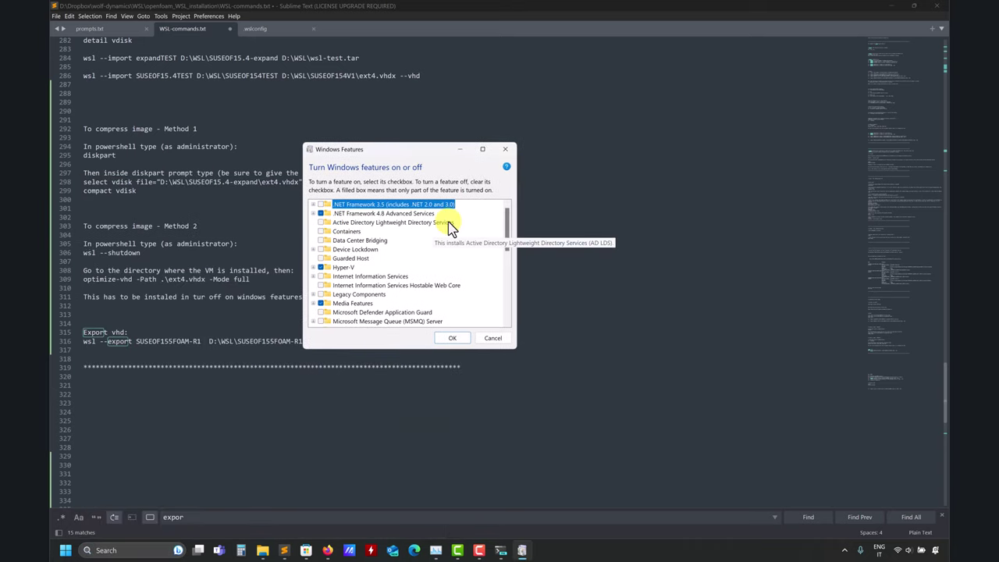
pyautogui.scroll(-3)
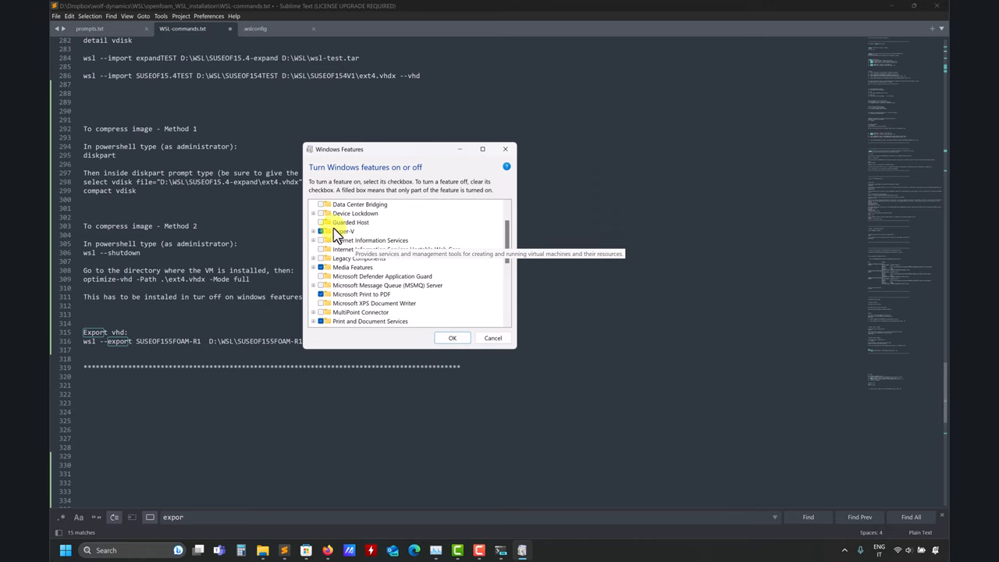
pyautogui.moveTo(340, 228)
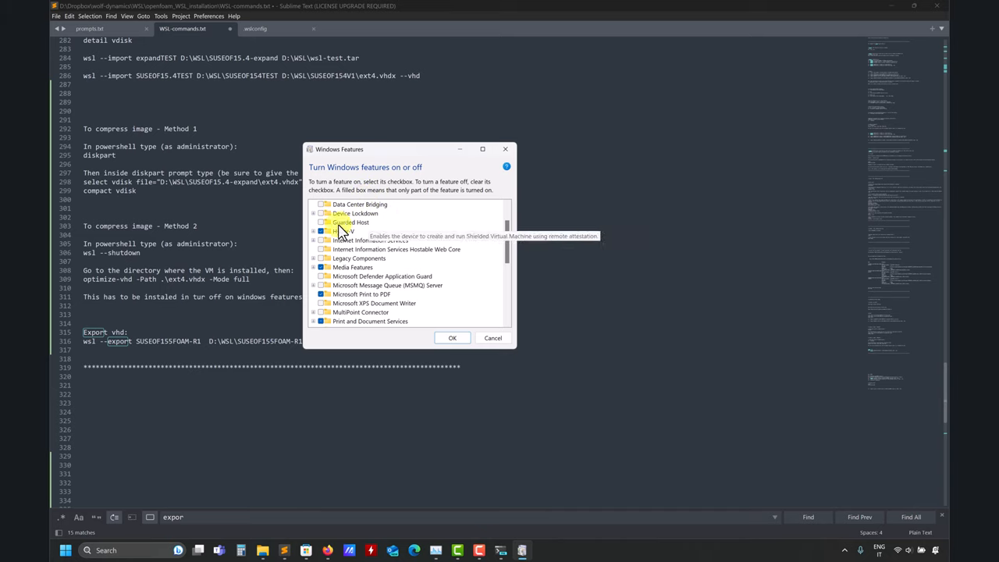
pyautogui.moveTo(345, 234)
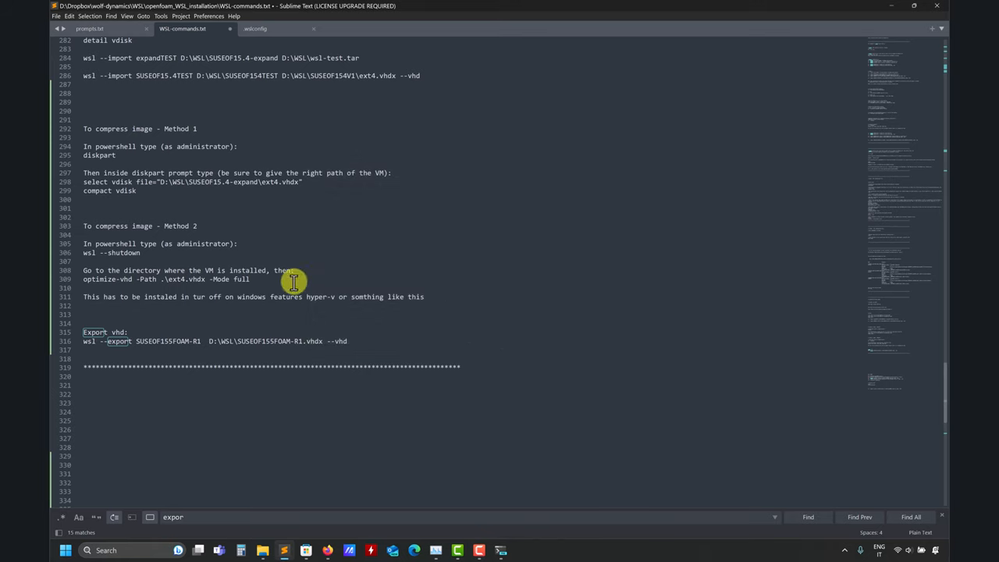
pyautogui.moveTo(523, 262)
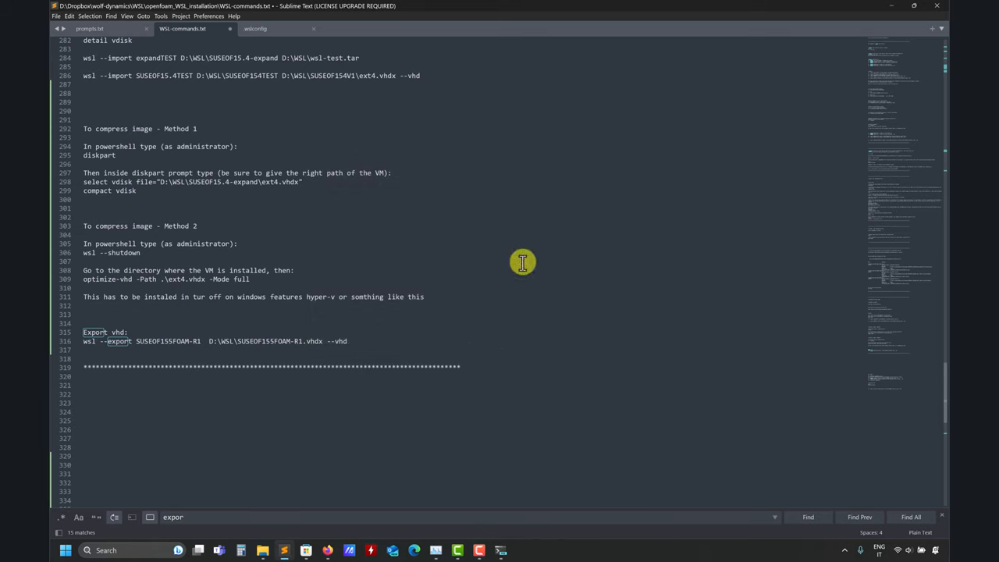
pyautogui.moveTo(170, 252)
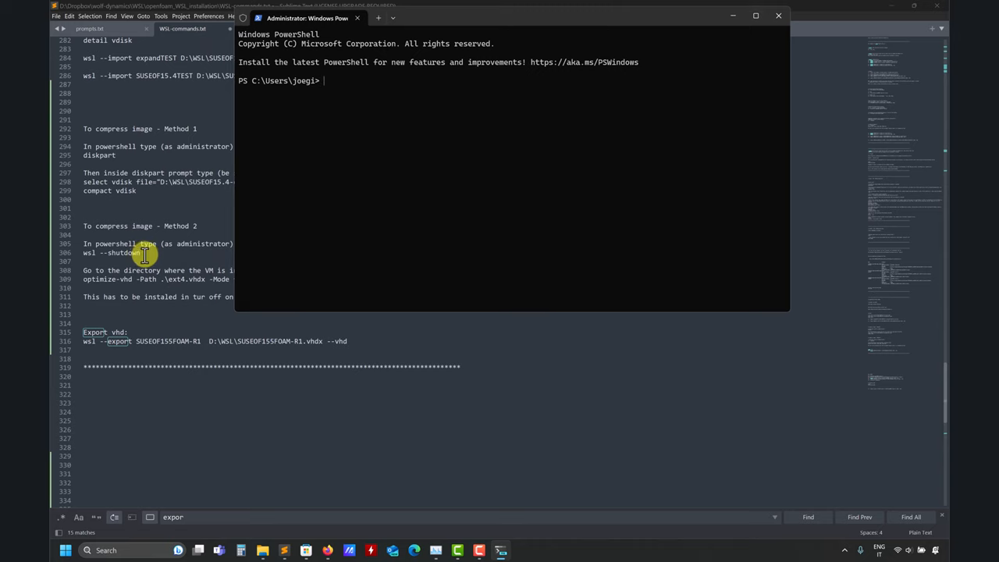
# Copy the wsl --shutdown command from the notes and return to the admin terminal.
pyautogui.rightClick(141, 253)
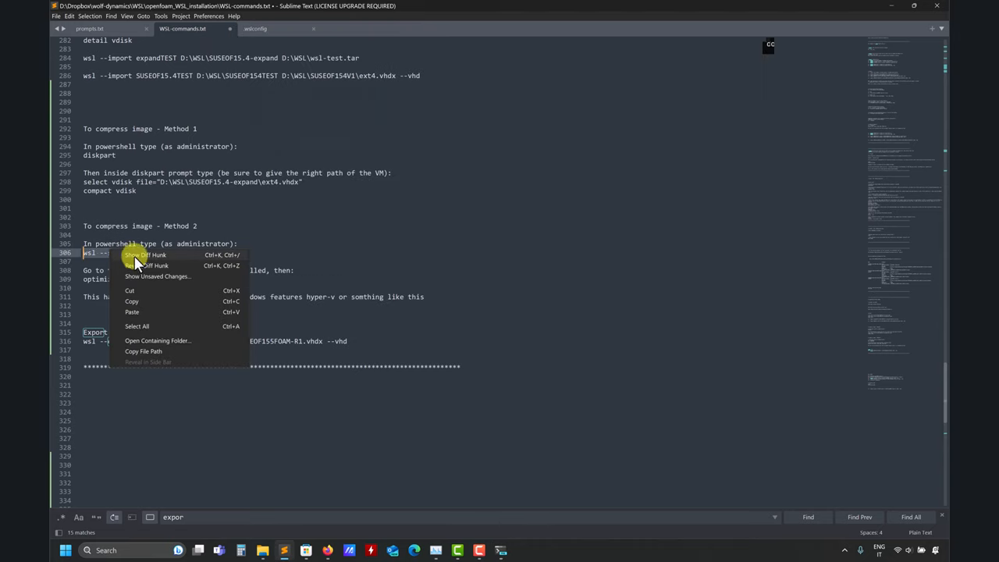
pyautogui.click(131, 300)
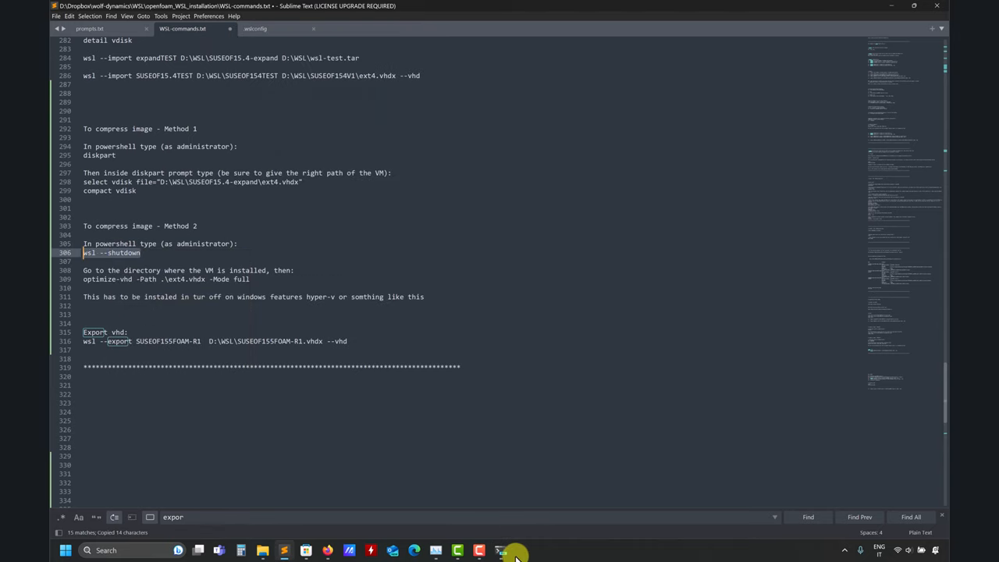
pyautogui.click(501, 548)
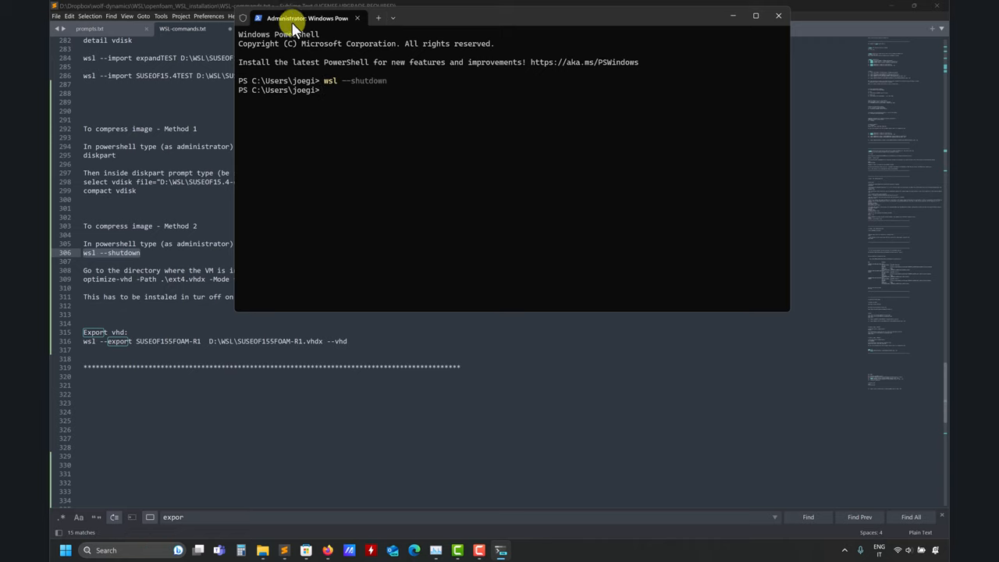
pyautogui.moveTo(196, 260)
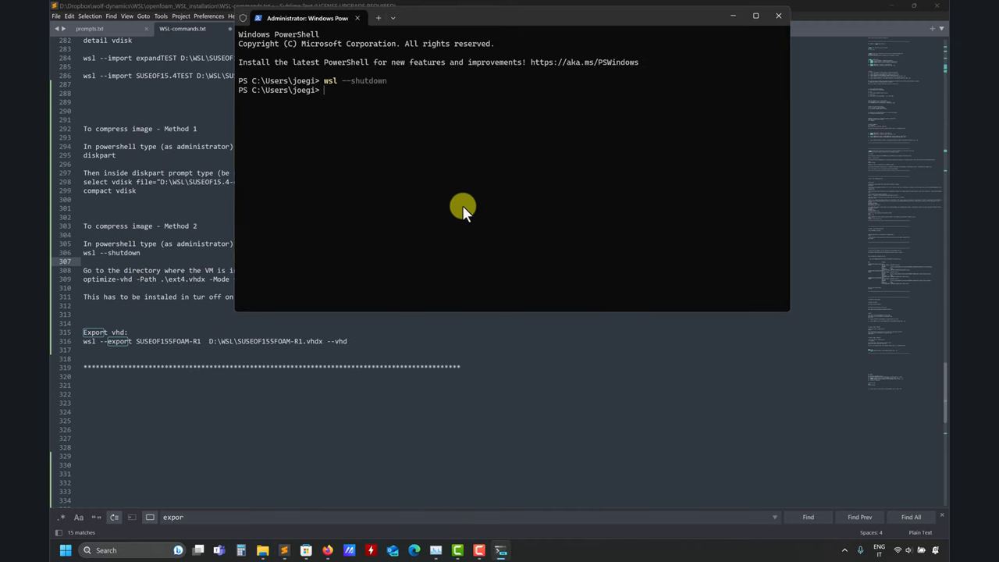
# Change to drive D: and into the SUSE distribution folder under D:\WSL.
pyautogui.write('cd')
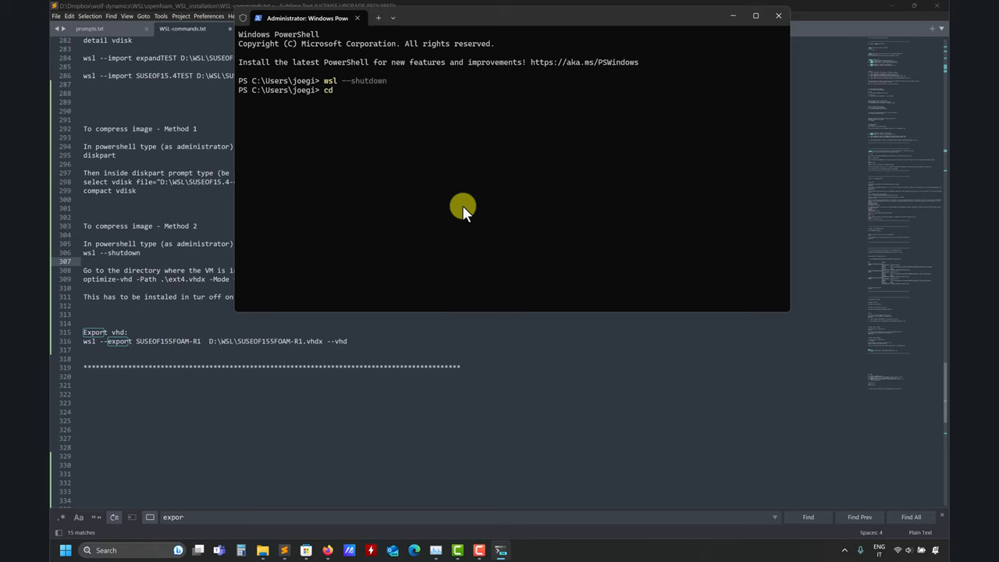
pyautogui.write('d:')
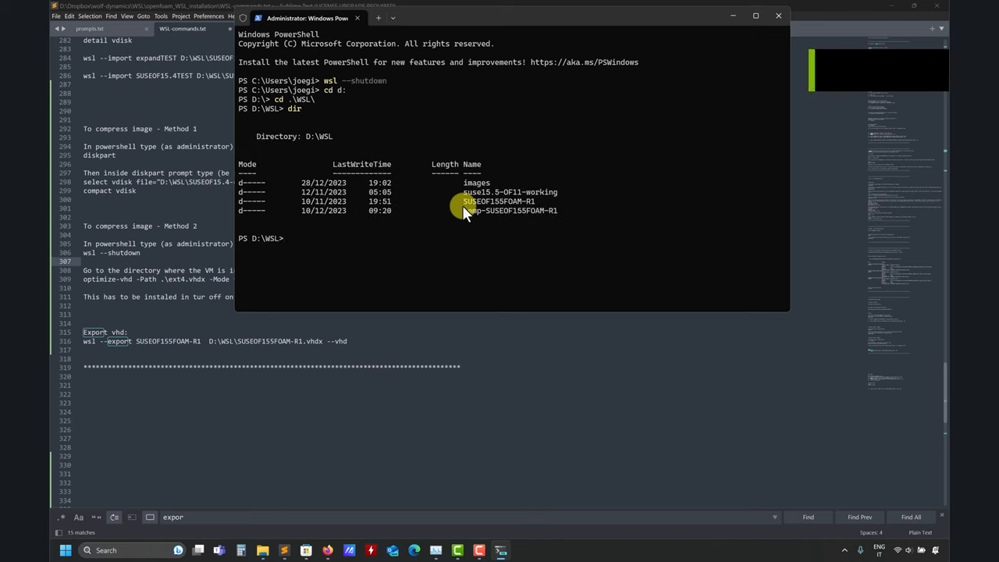
pyautogui.write('cd sus')
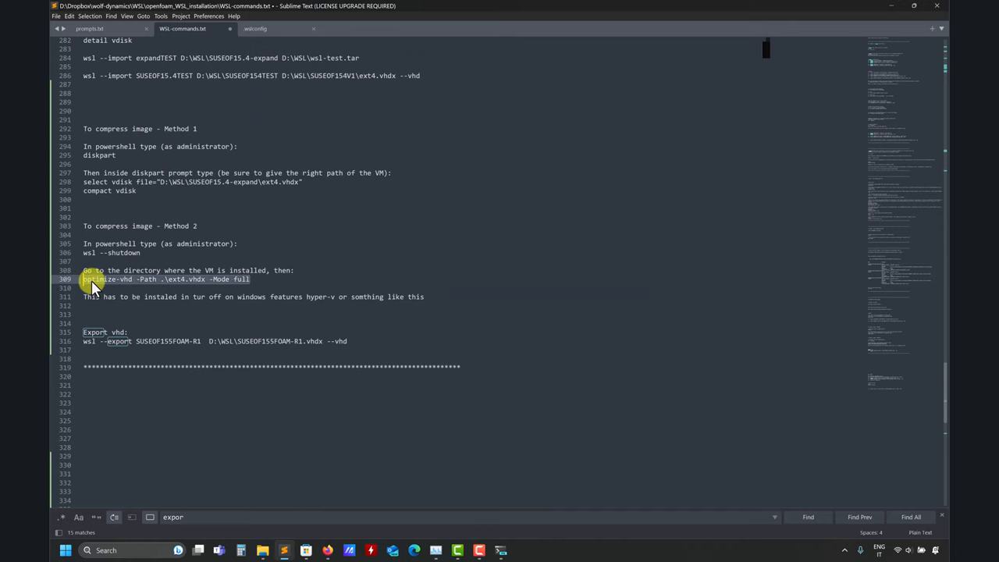
# Run 'optimize-vhd -Path .\ext4.vhdx -Mode full' in the administrator terminal.
pyautogui.click(503, 550)
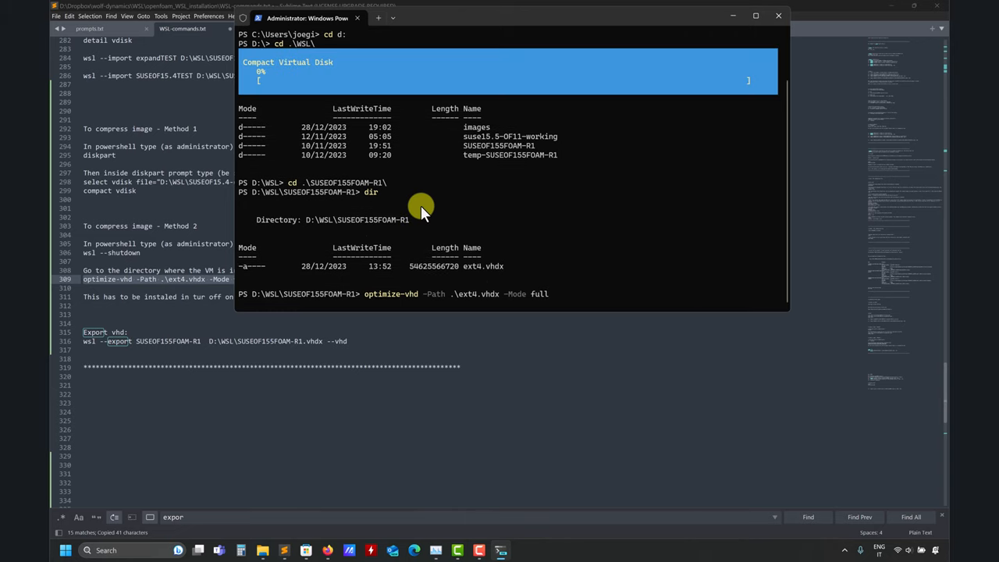
pyautogui.moveTo(297, 85)
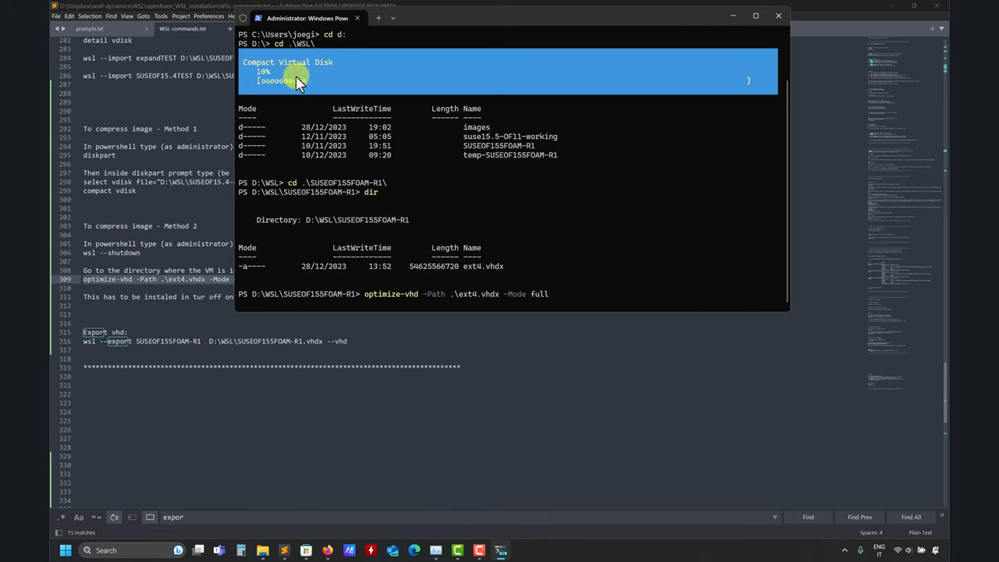
pyautogui.moveTo(467, 266)
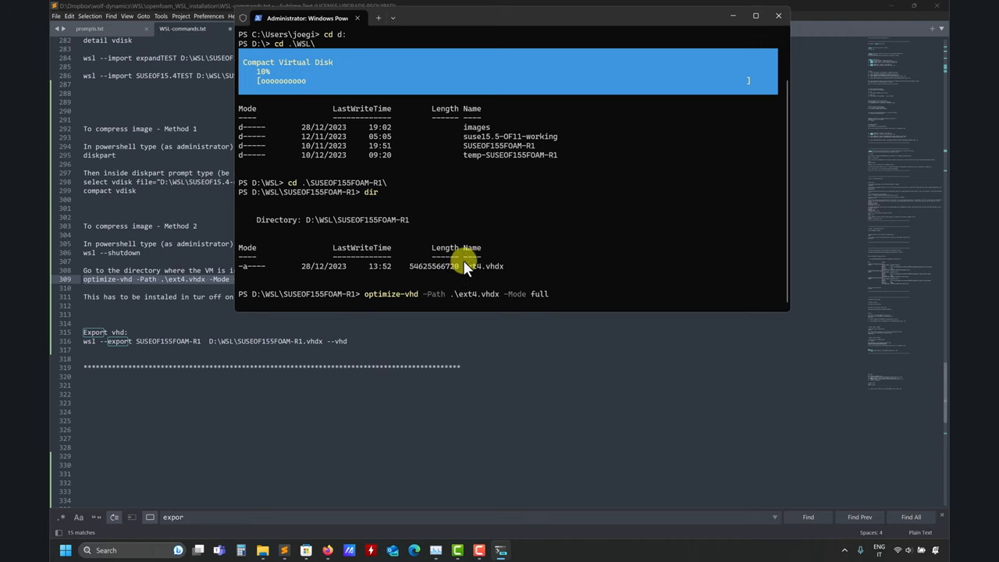
pyautogui.moveTo(441, 271)
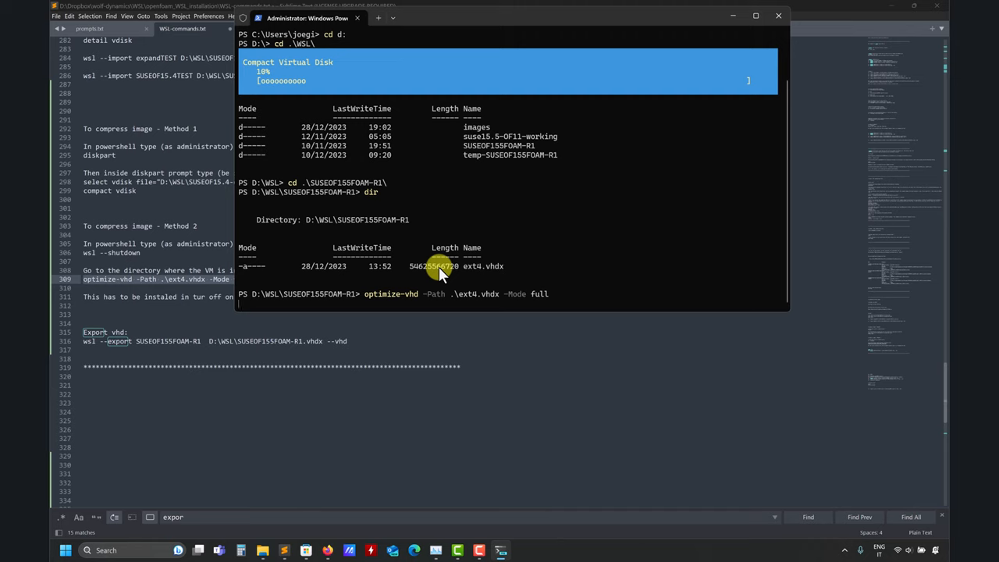
pyautogui.moveTo(457, 211)
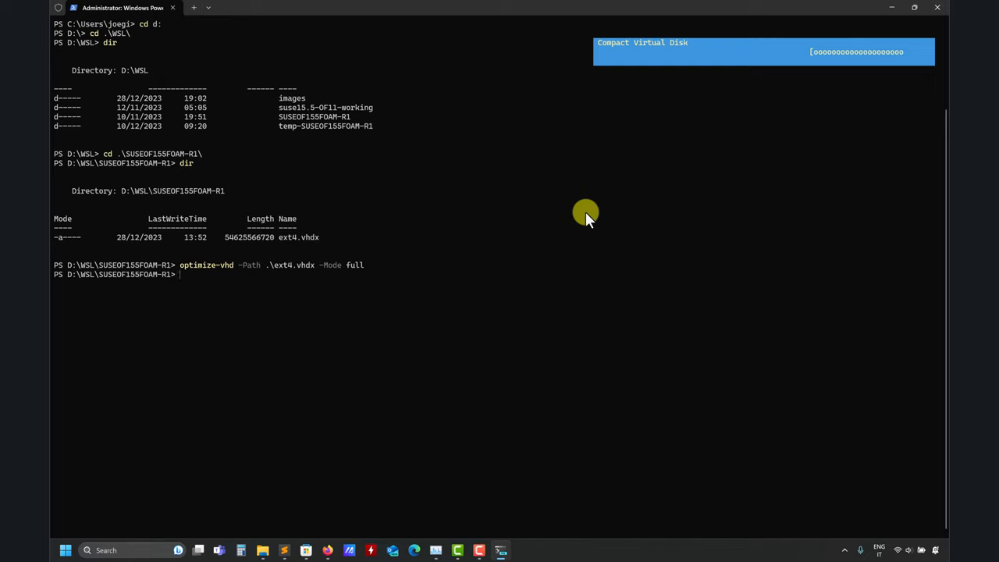
pyautogui.moveTo(404, 220)
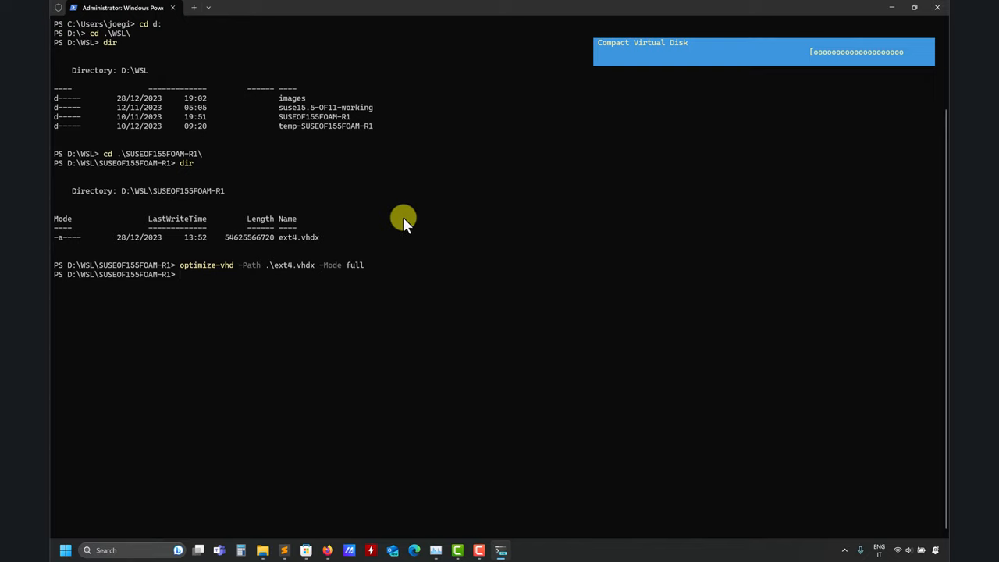
pyautogui.moveTo(374, 205)
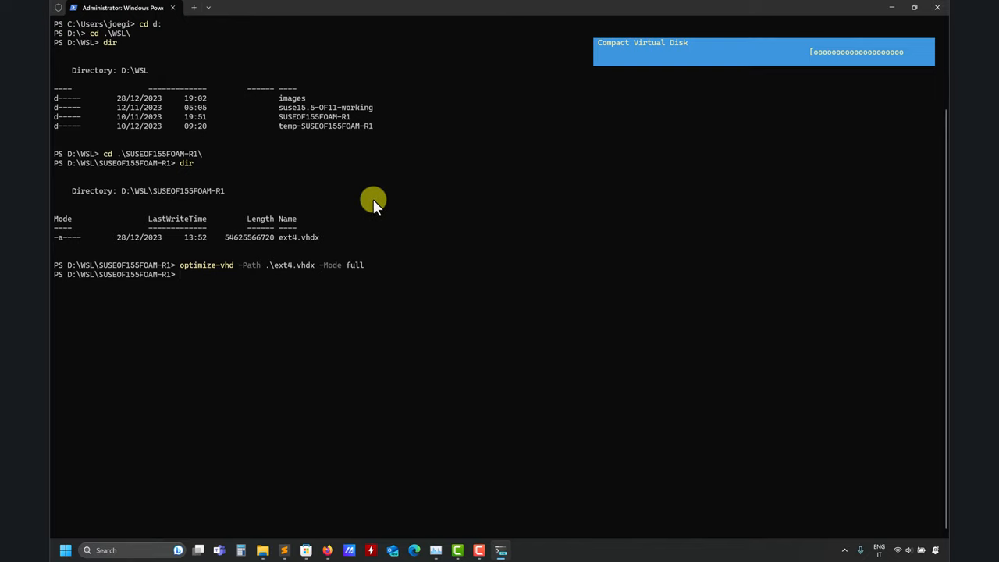
# List the folder, then start diskpart.exe using the word copied from the notes.
pyautogui.write('dir')
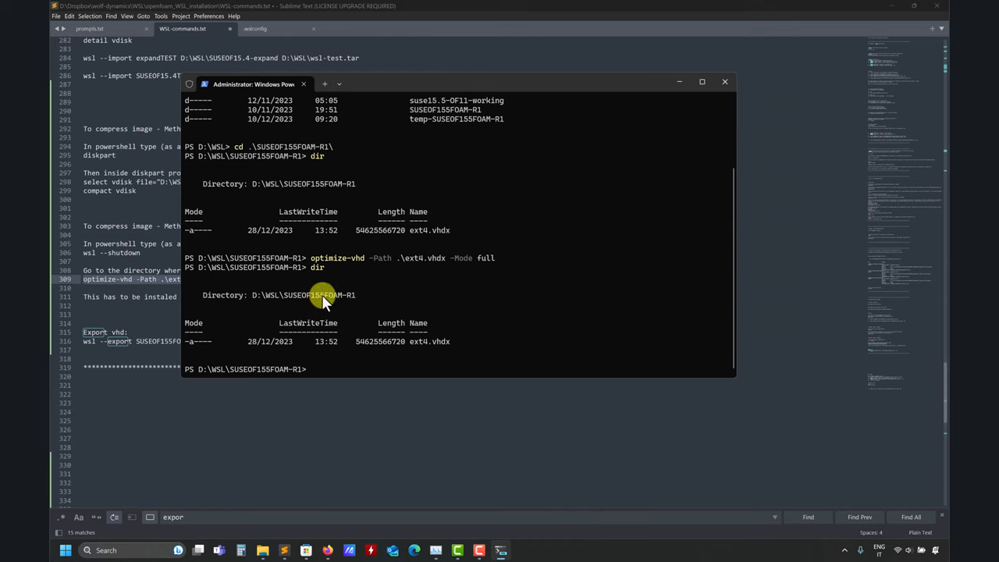
pyautogui.moveTo(310, 258)
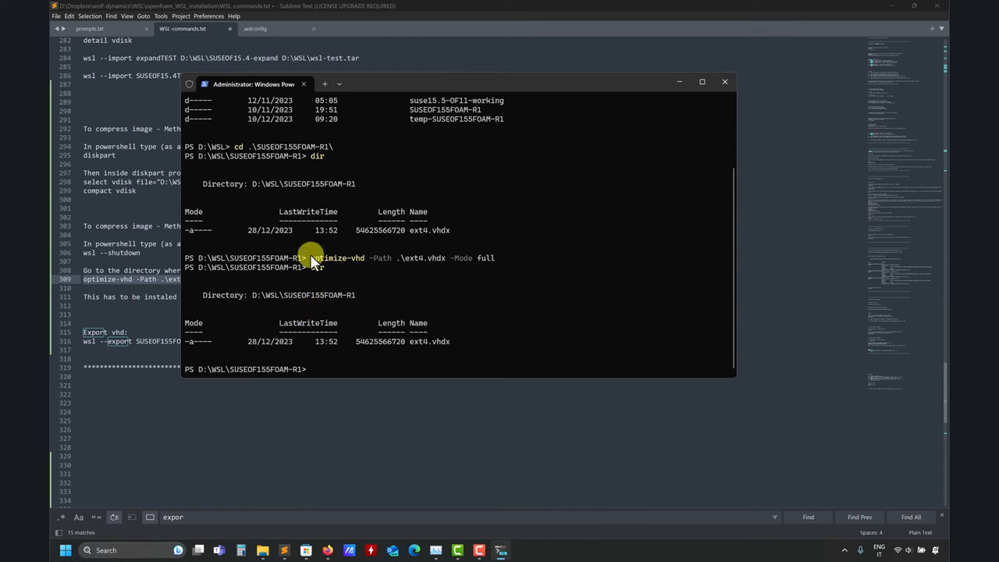
pyautogui.doubleClick(344, 258)
pyautogui.write('d')
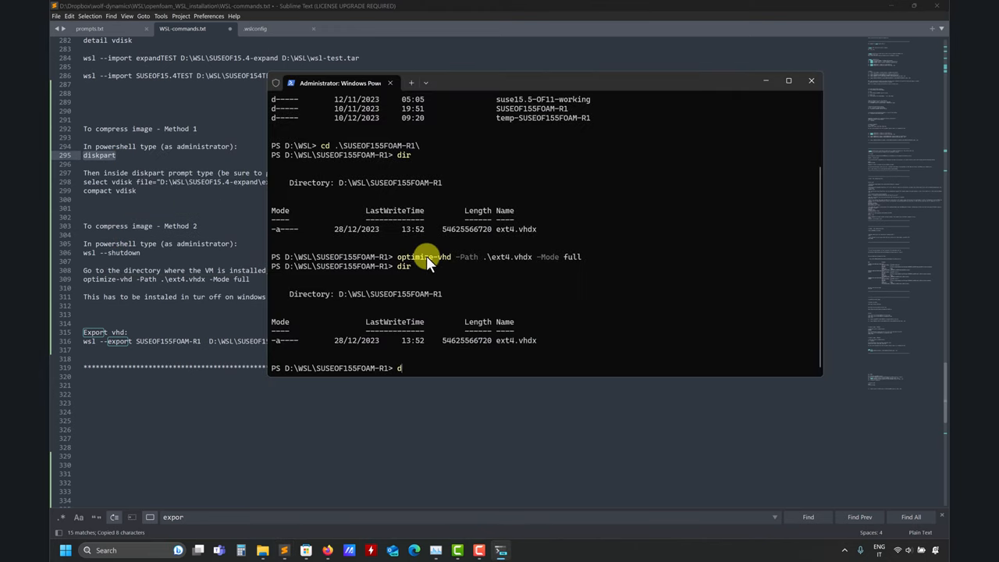
pyautogui.write('iskpart.exe')
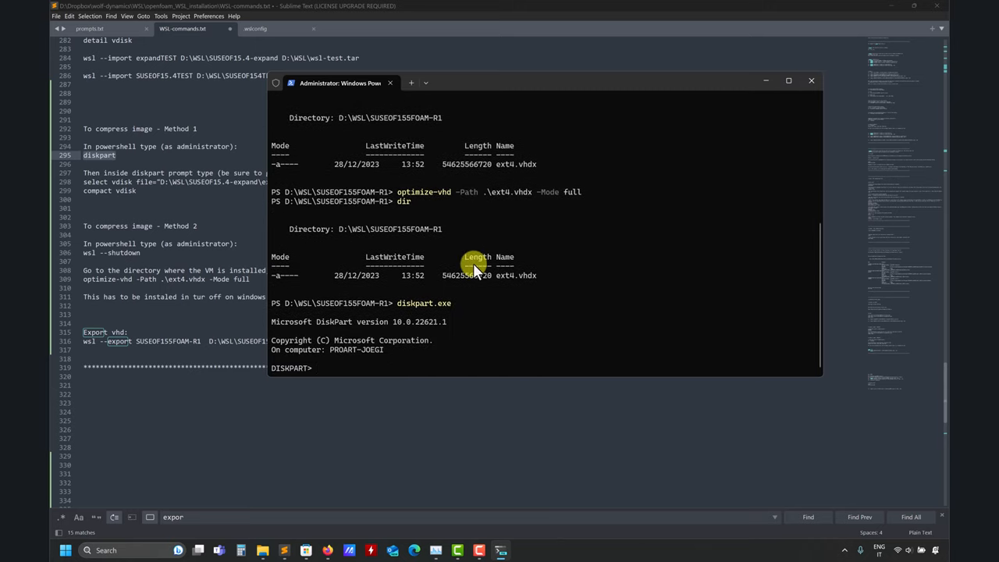
# Copy the corrected 'select vdisk file=...' line from the notes for DiskPart.
pyautogui.click(789, 80)
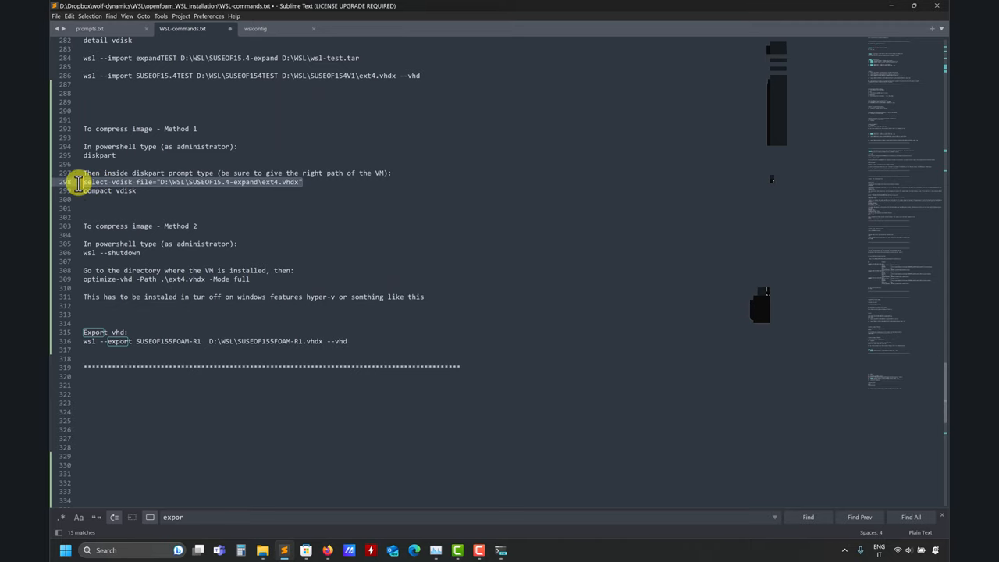
pyautogui.moveTo(269, 550)
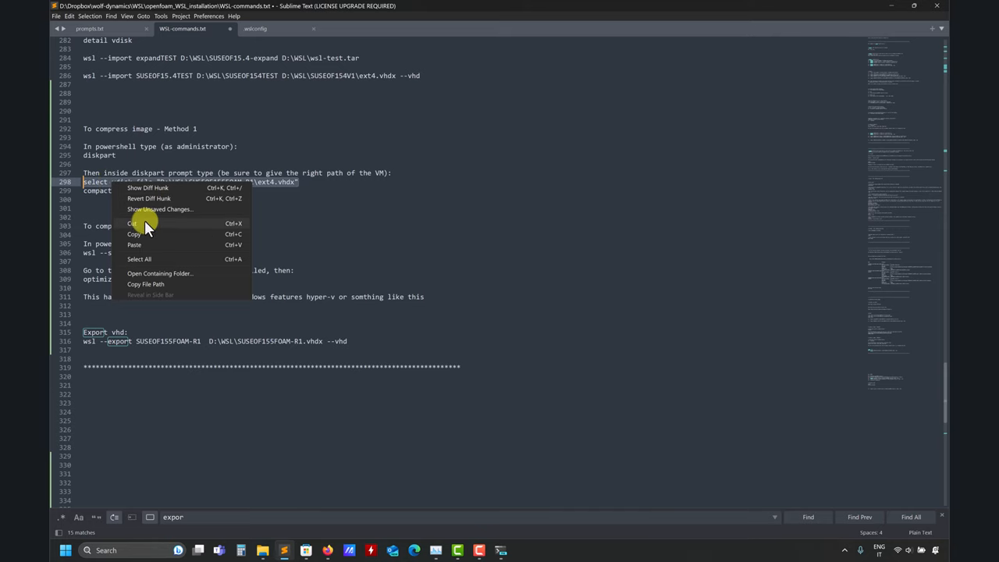
pyautogui.click(135, 235)
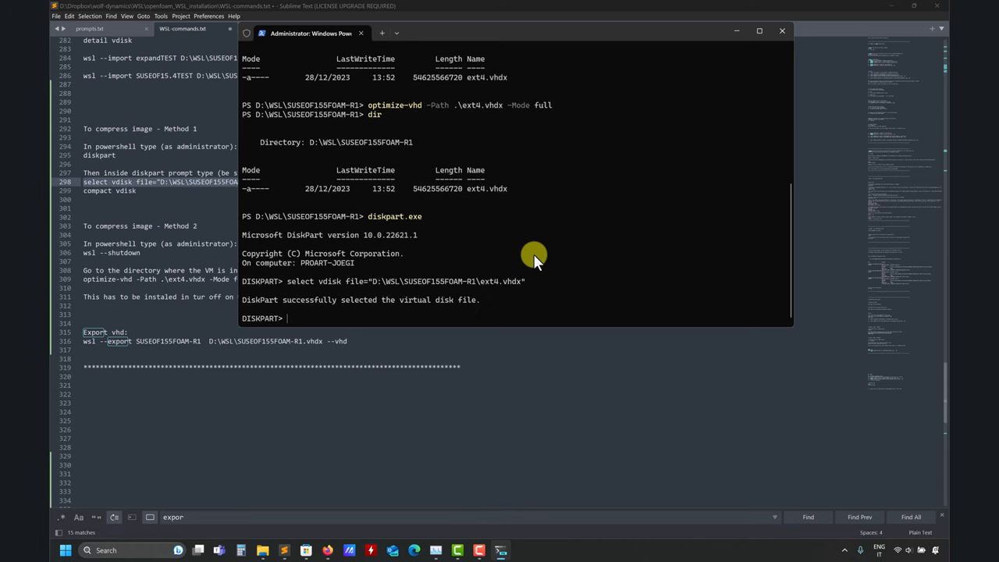
pyautogui.moveTo(273, 304)
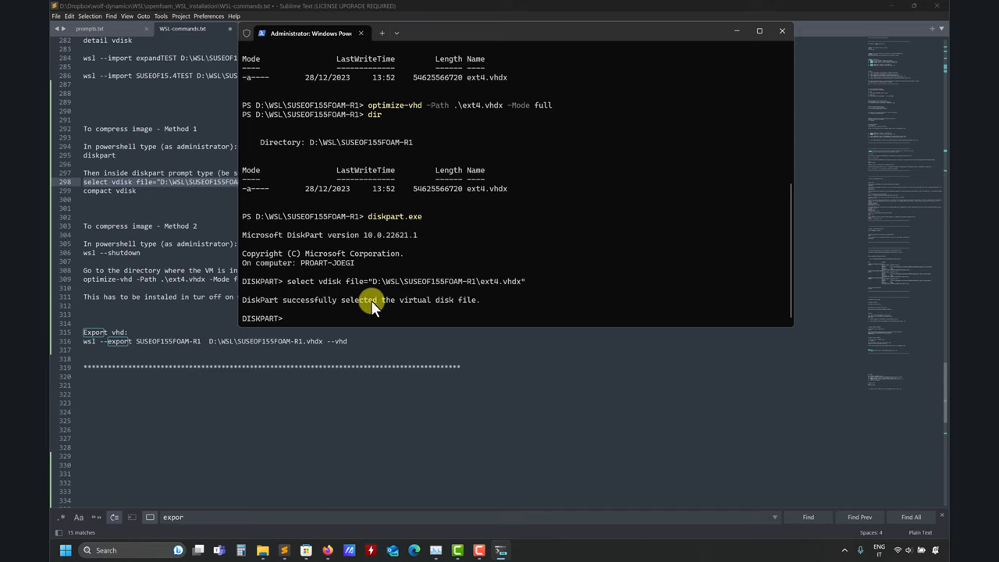
pyautogui.moveTo(93, 201)
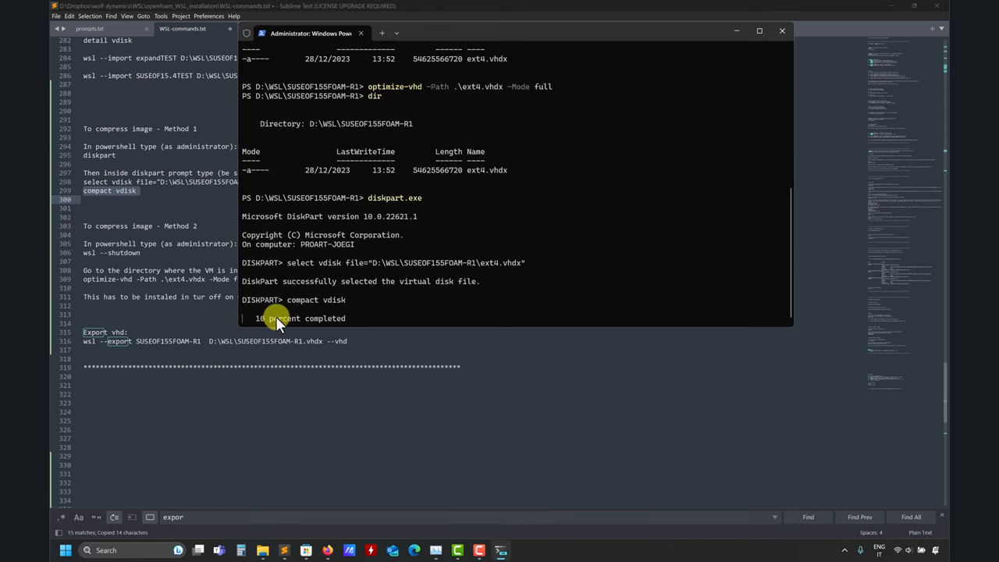
pyautogui.moveTo(359, 301)
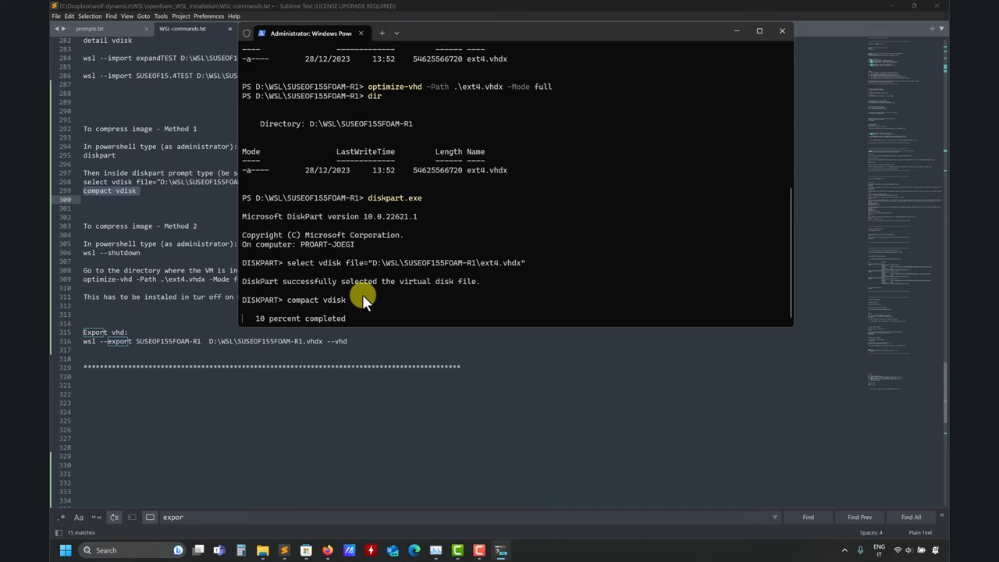
pyautogui.moveTo(755, 31)
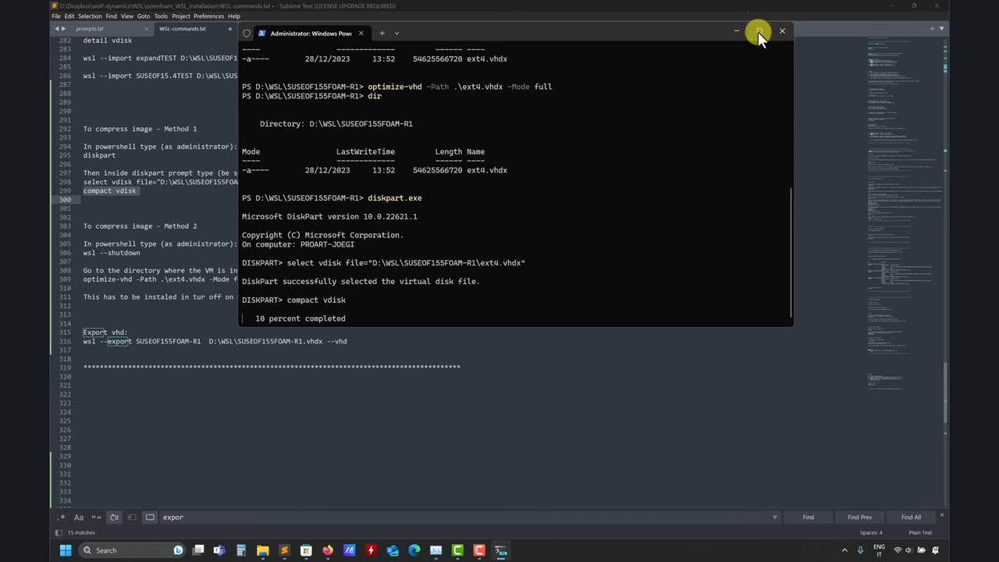
# Maximize the terminal while DiskPart compacts the virtual disk to 100 percent.
pyautogui.click(759, 30)
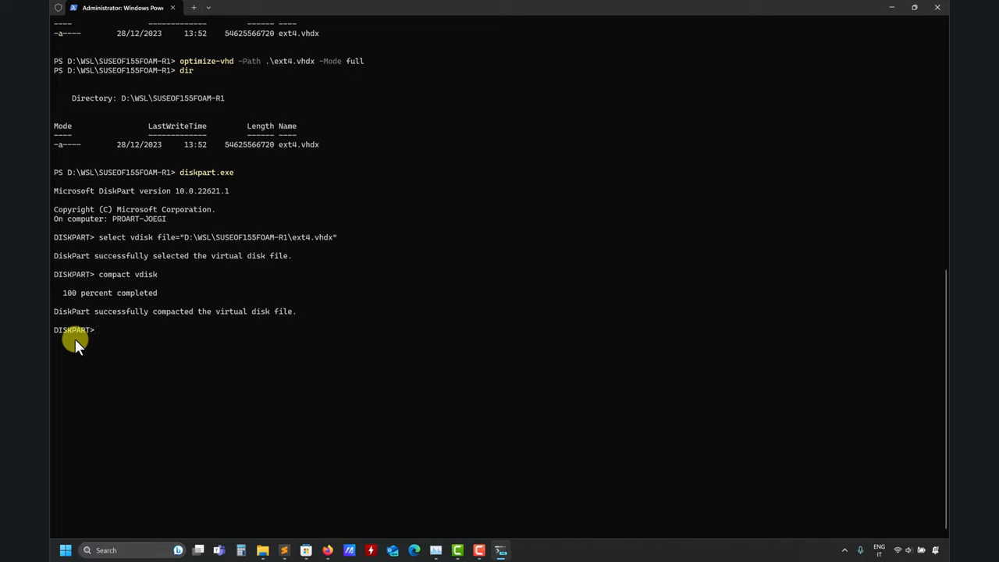
pyautogui.moveTo(144, 282)
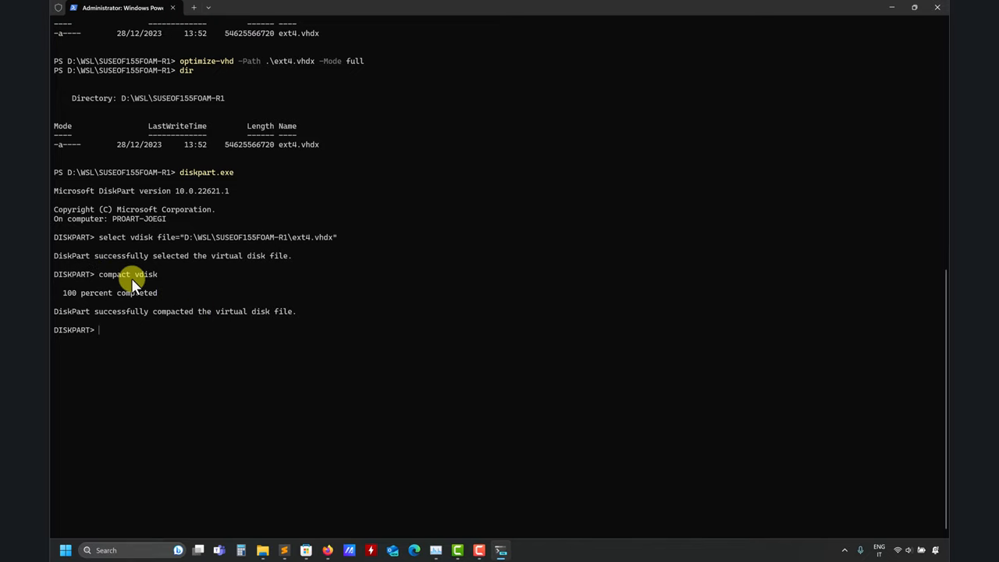
# Leave DiskPart with quit/exit and run dir to see ext4.vhdx at 54,625,566,720 bytes.
pyautogui.write('help')
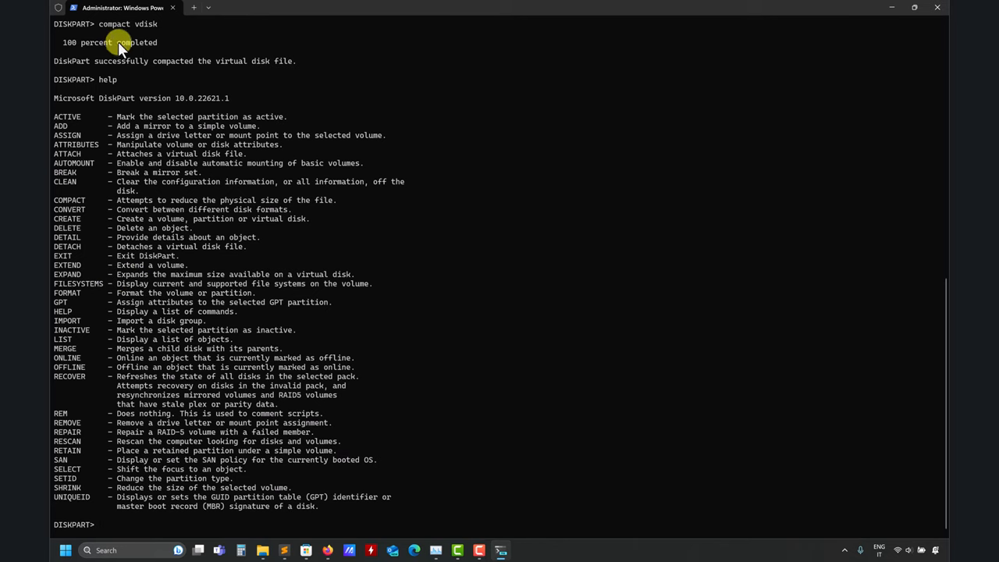
pyautogui.moveTo(69, 178)
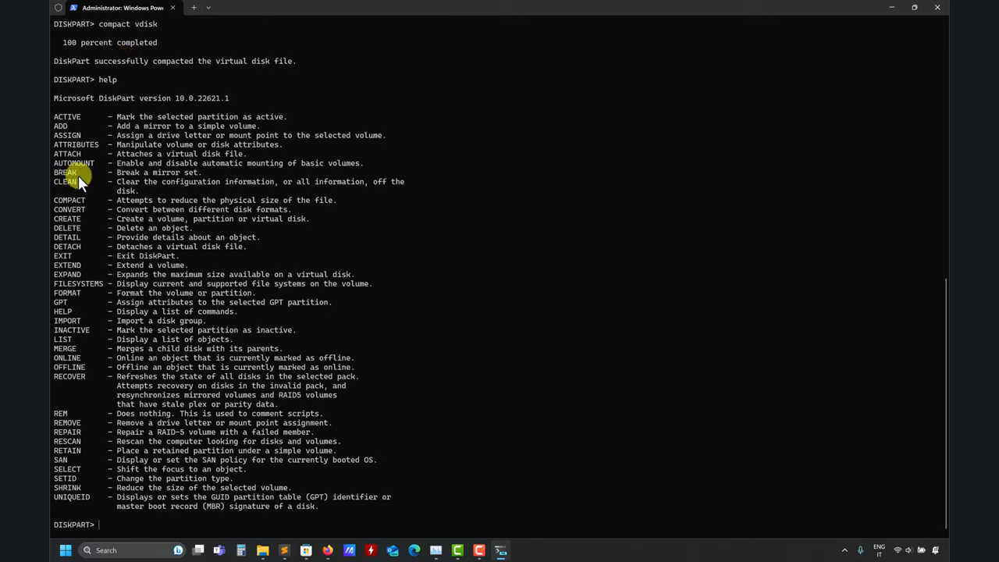
pyautogui.moveTo(93, 218)
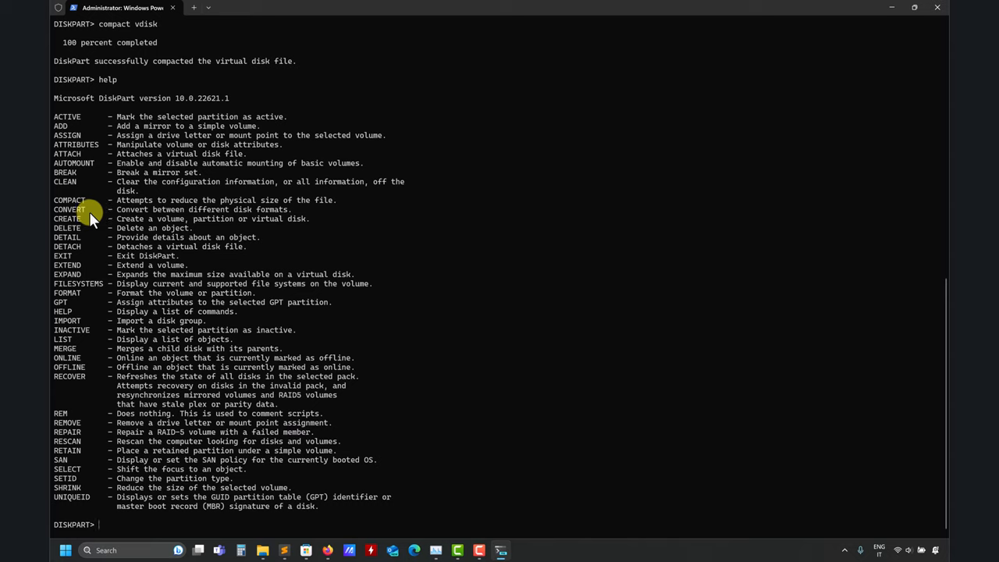
pyautogui.moveTo(101, 188)
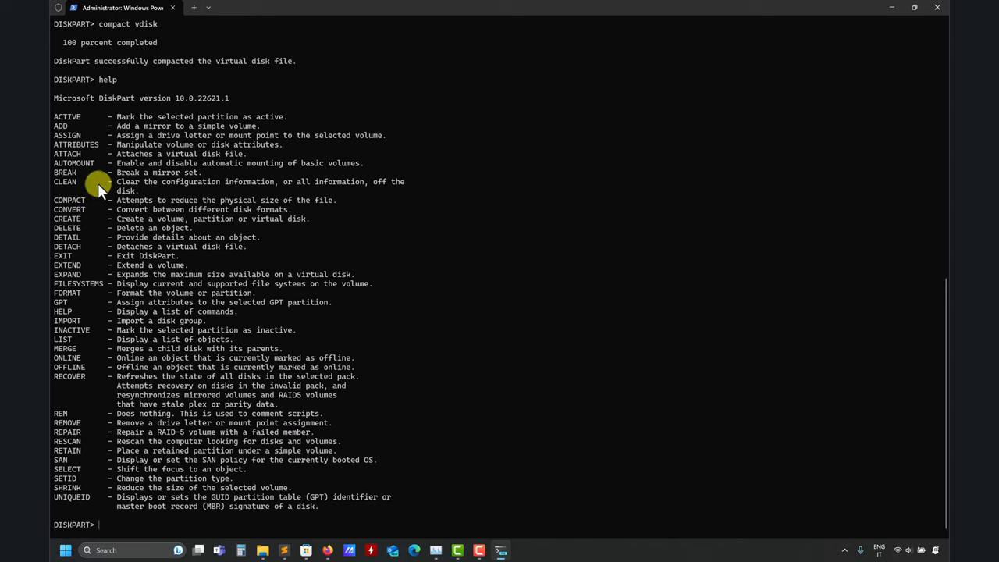
pyautogui.moveTo(123, 284)
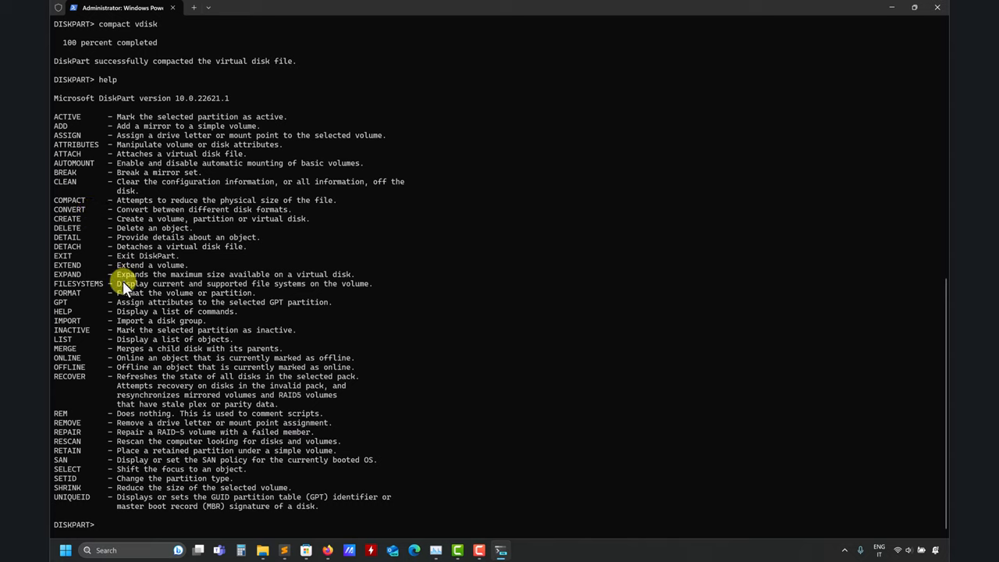
pyautogui.moveTo(85, 209)
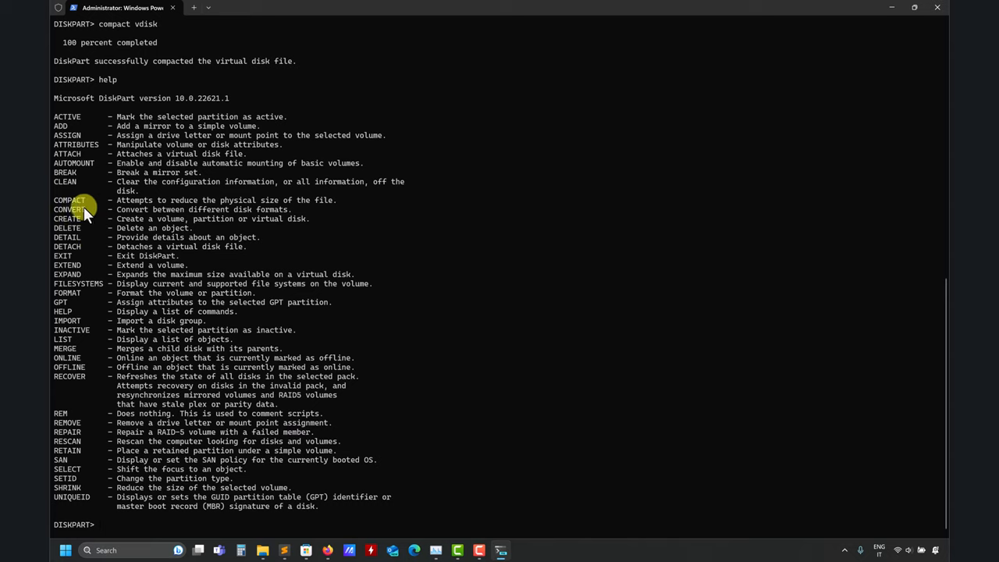
pyautogui.moveTo(72, 224)
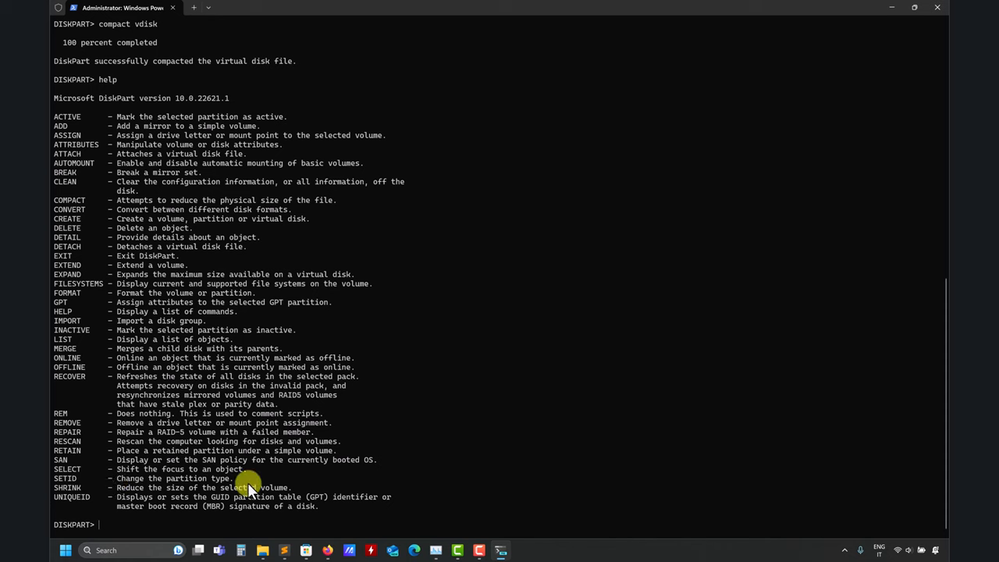
pyautogui.moveTo(320, 482)
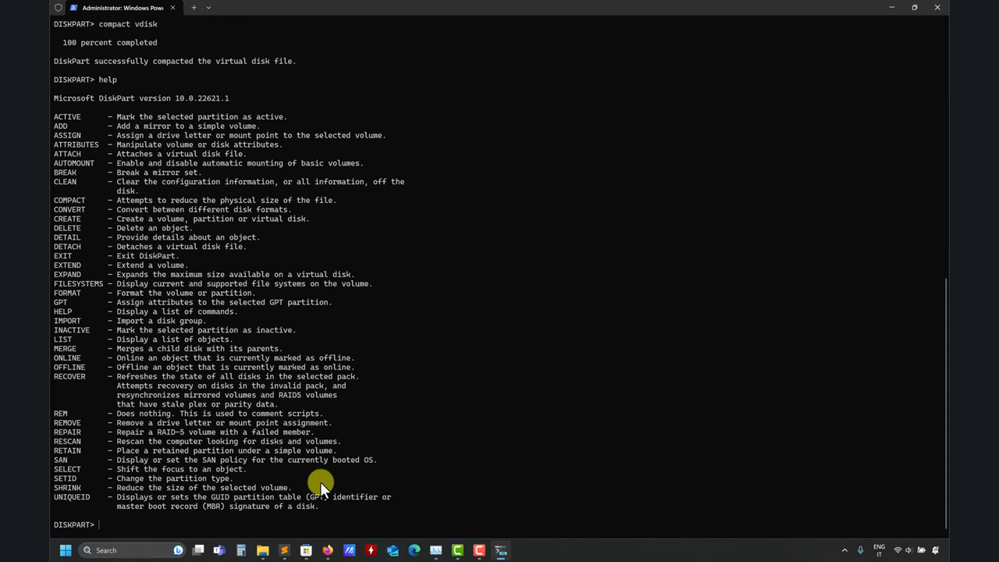
pyautogui.moveTo(92, 184)
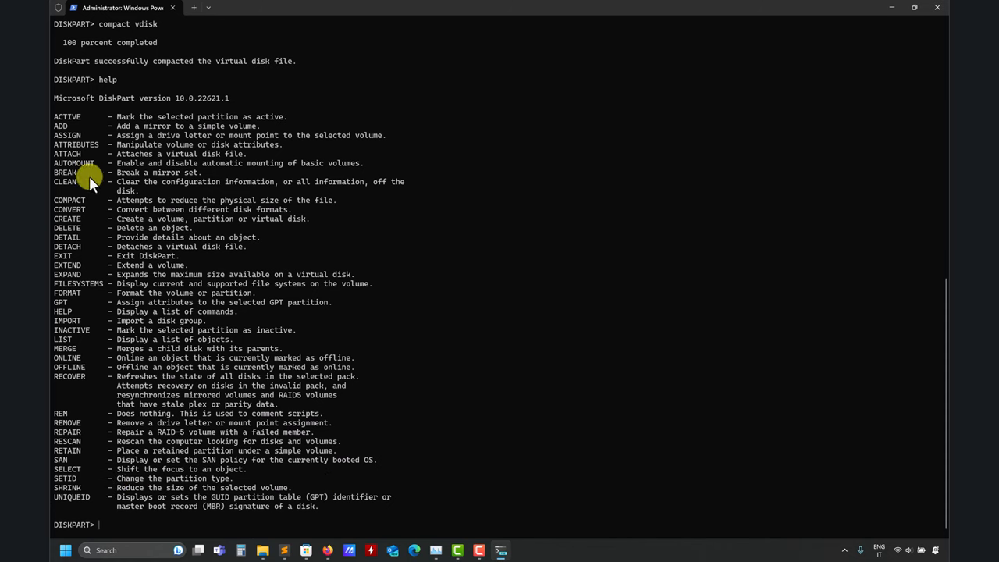
pyautogui.write('quit')
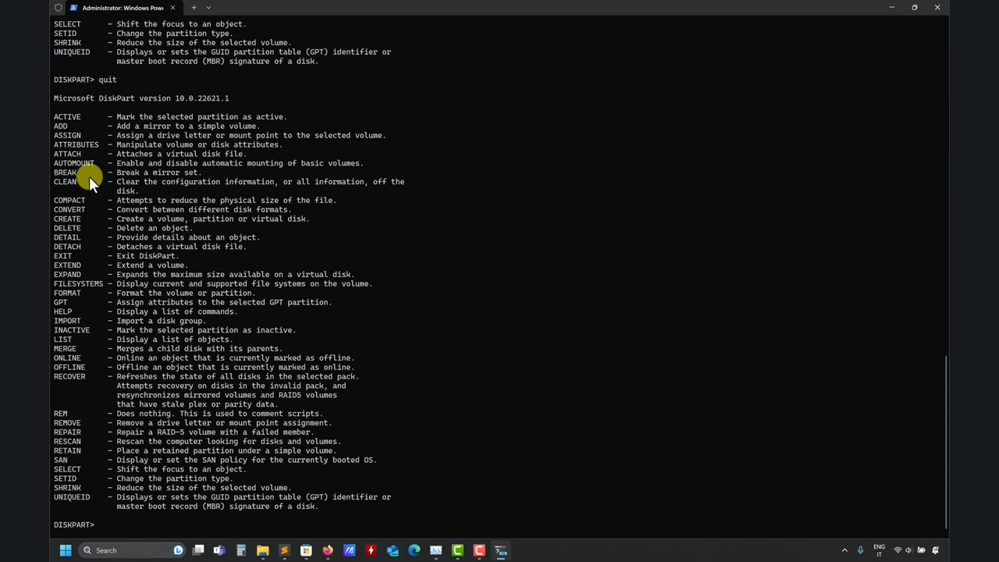
pyautogui.write('exit')
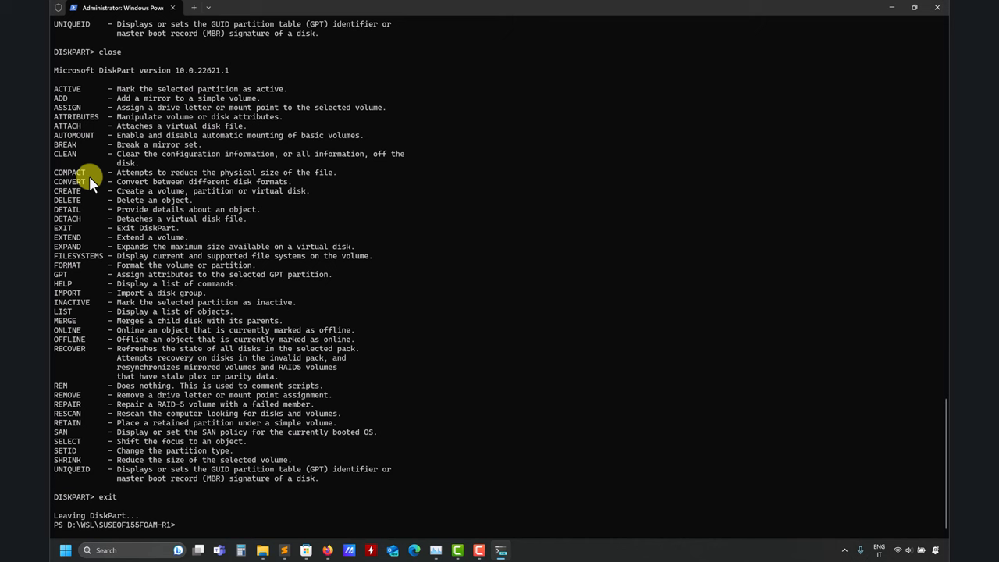
pyautogui.write('dir')
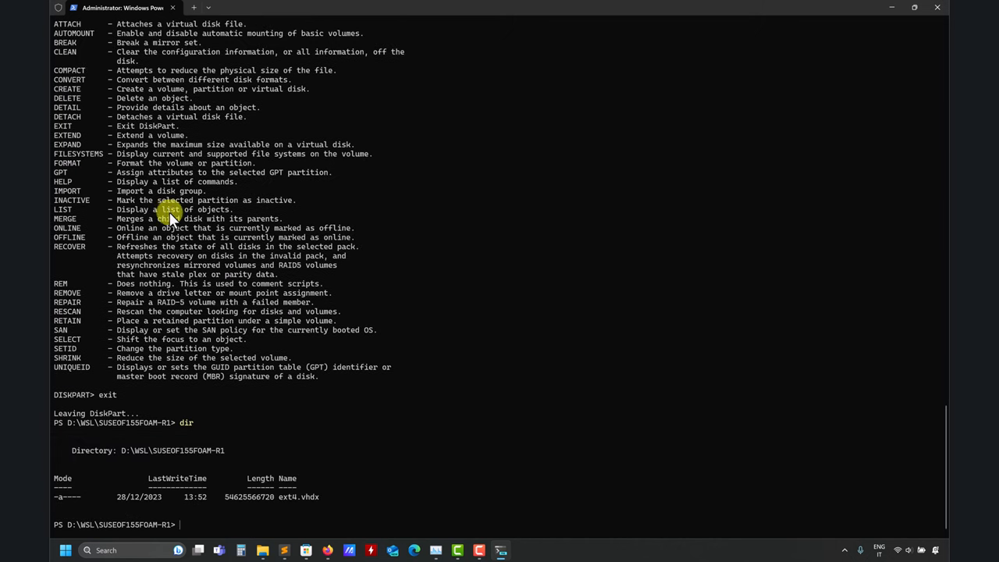
pyautogui.moveTo(251, 503)
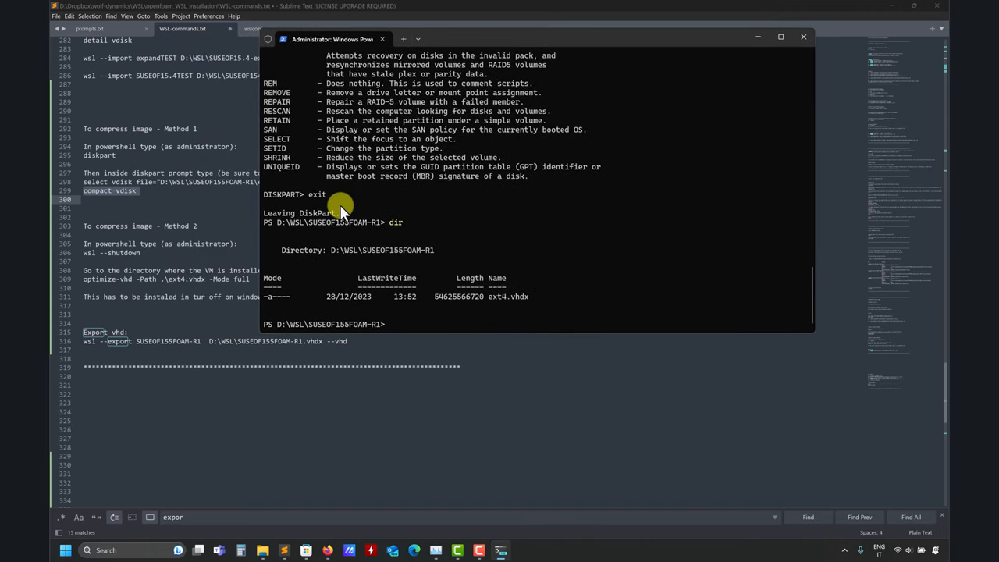
# Rerun dir to list the SUSEOF155FOAM-R1 folder again.
pyautogui.write('dir')
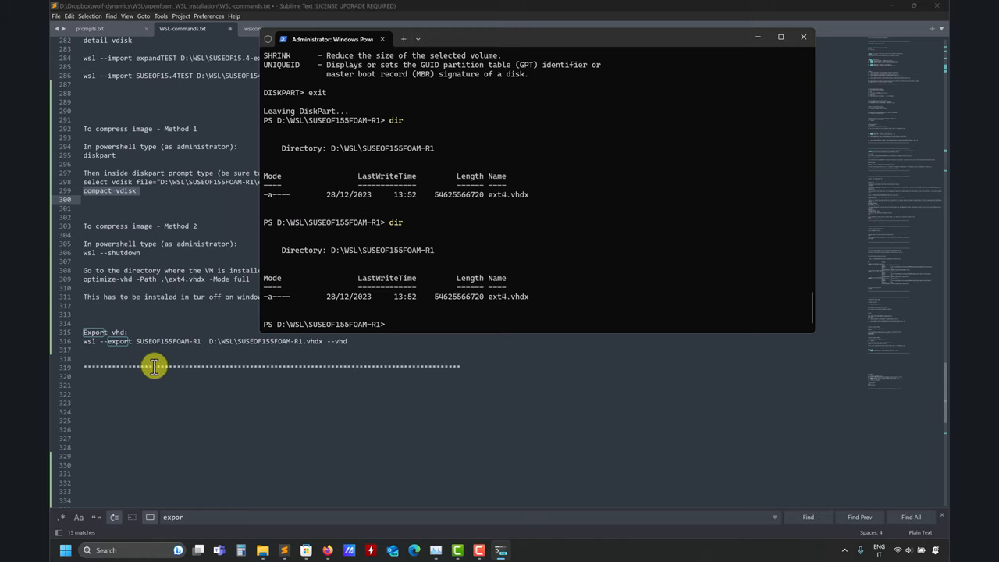
pyautogui.moveTo(167, 341)
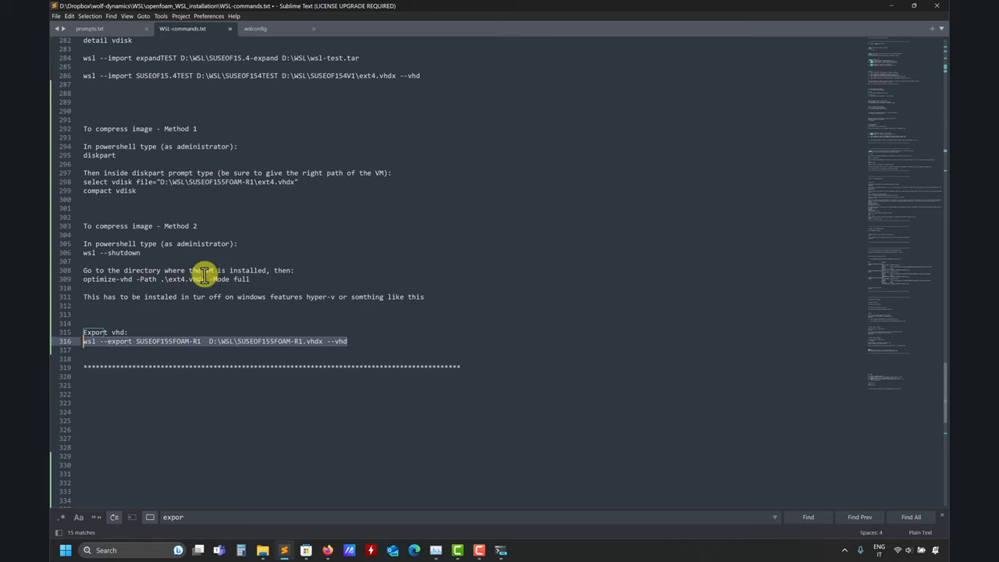
pyautogui.moveTo(121, 146)
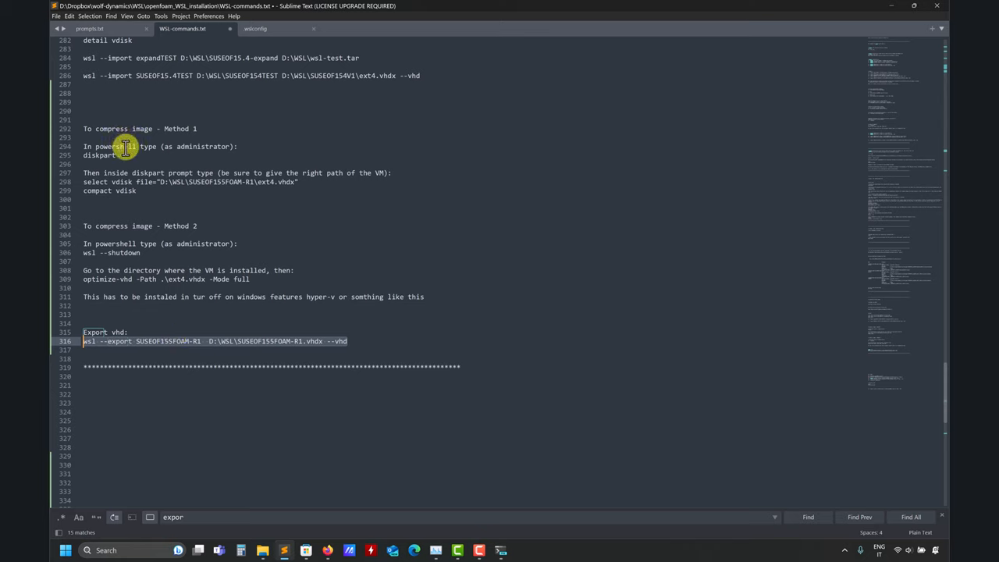
pyautogui.moveTo(274, 279)
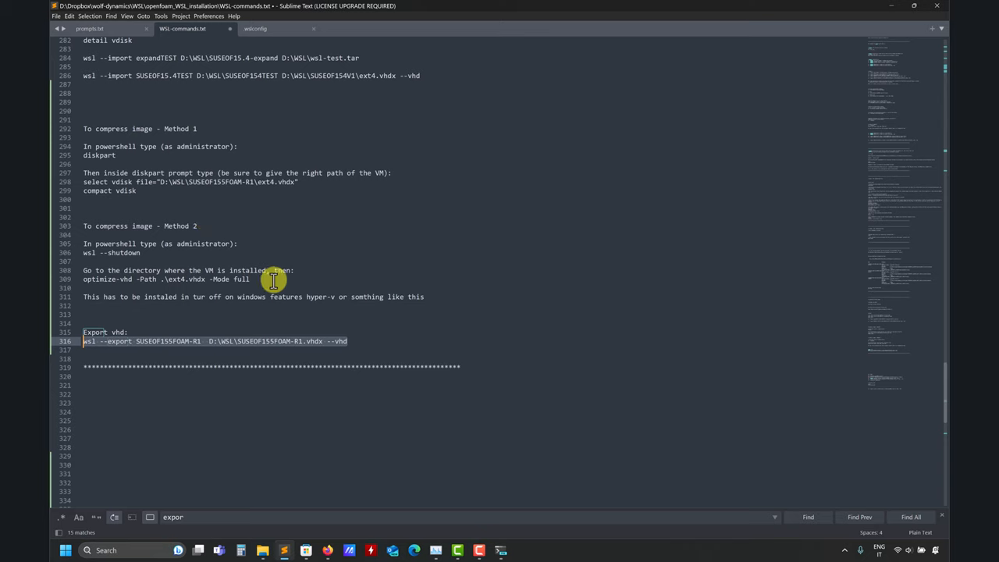
pyautogui.moveTo(363, 325)
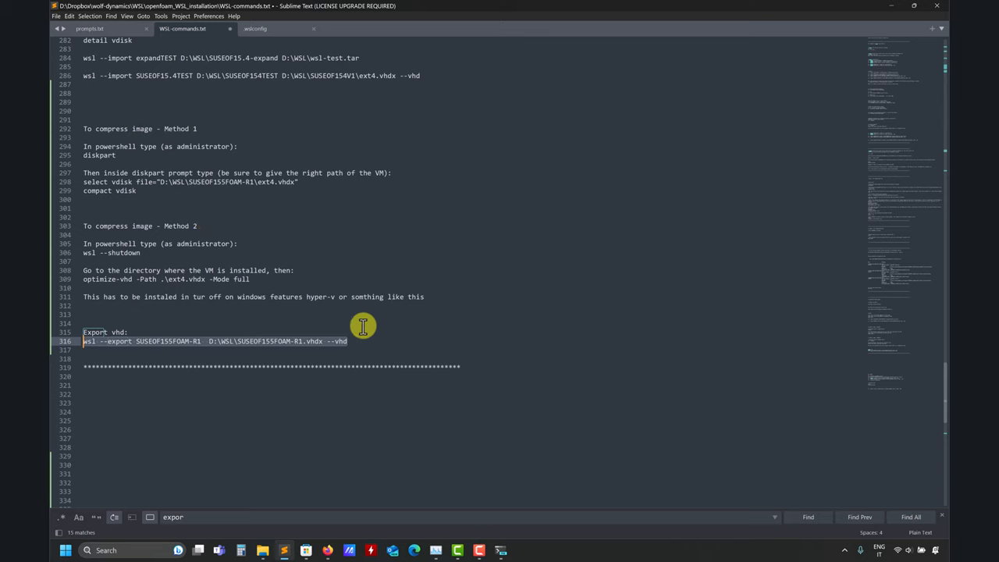
pyautogui.moveTo(227, 225)
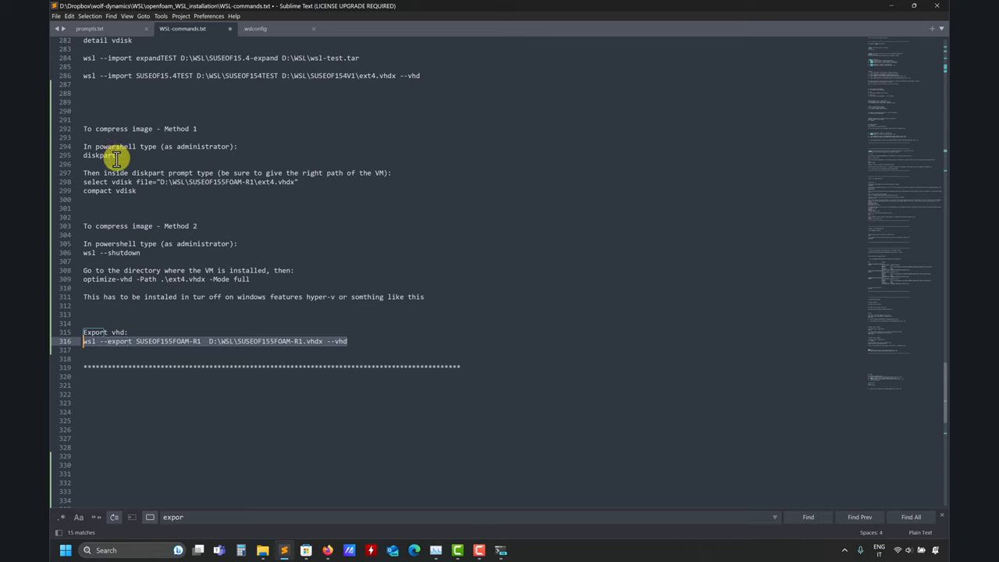
pyautogui.moveTo(140, 264)
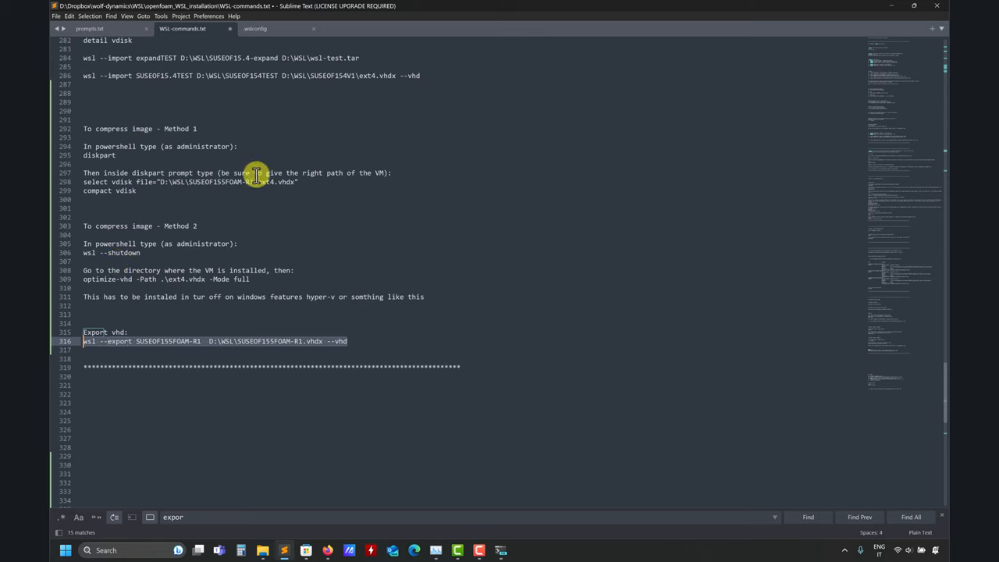
pyautogui.moveTo(115, 147)
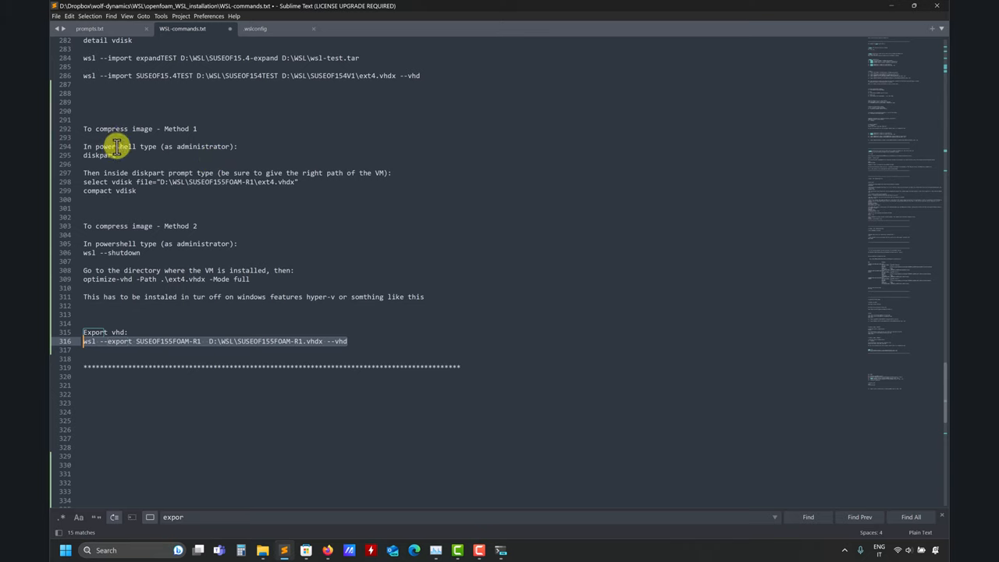
pyautogui.moveTo(144, 164)
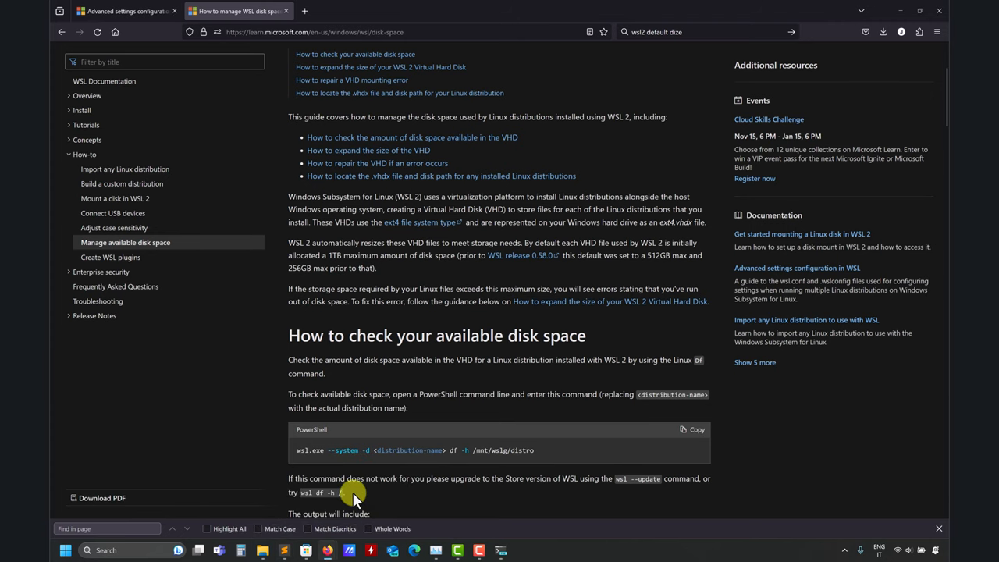
# Scroll through the WSL disk-space and .wslconfig docs, then bring the .wslconfig file forward in Sublime Text.
pyautogui.scroll(-3)
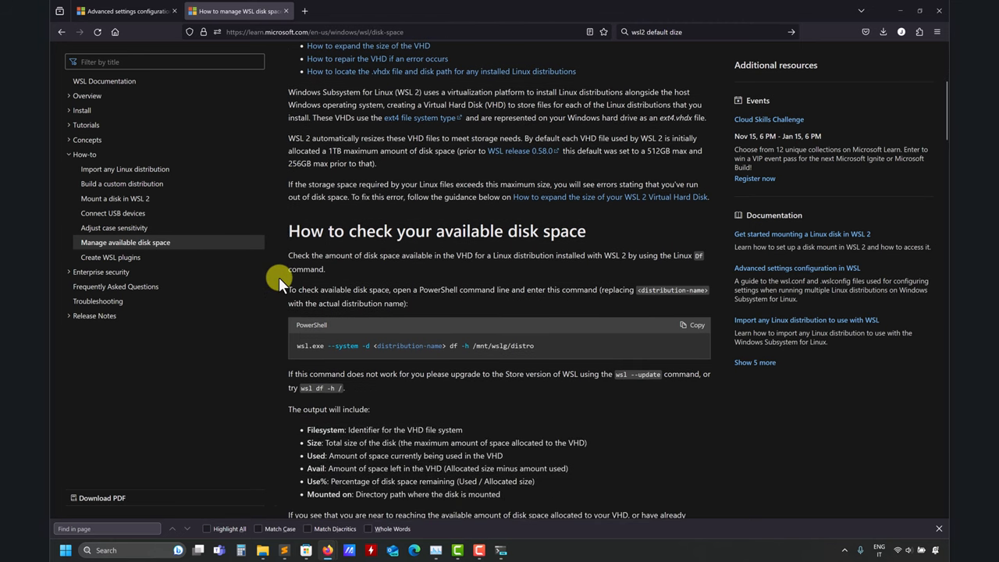
pyautogui.moveTo(318, 167)
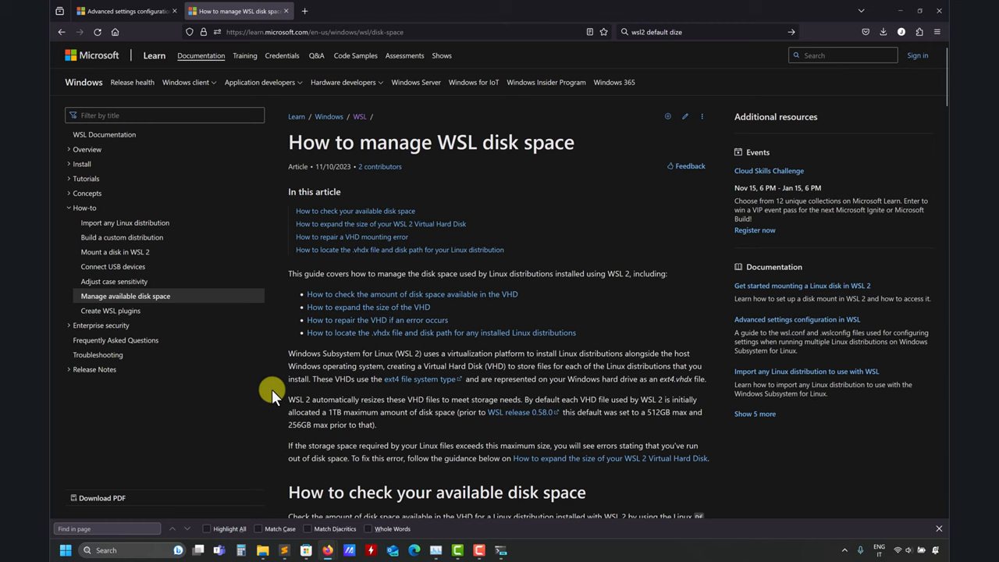
pyautogui.moveTo(381, 272)
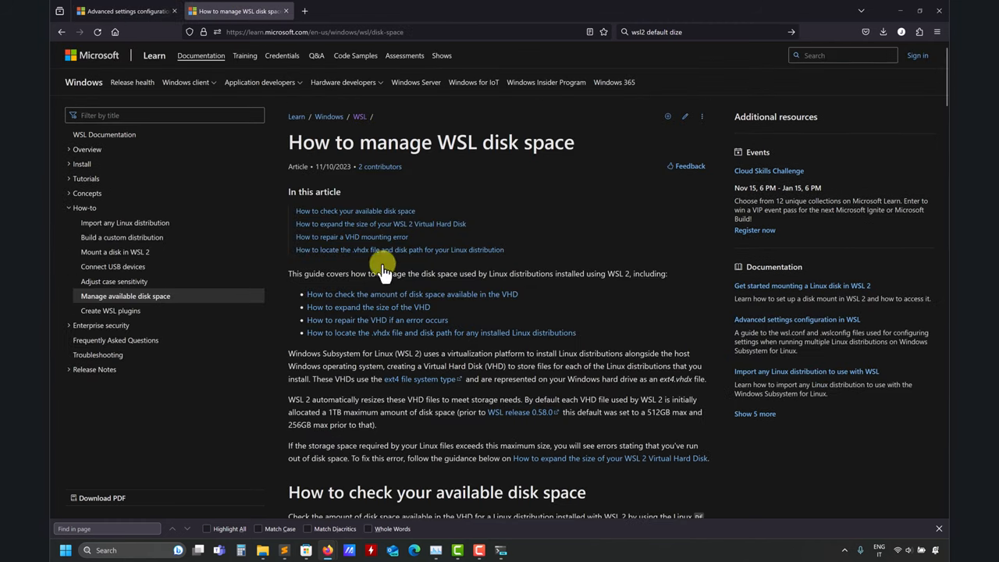
pyautogui.scroll(-3)
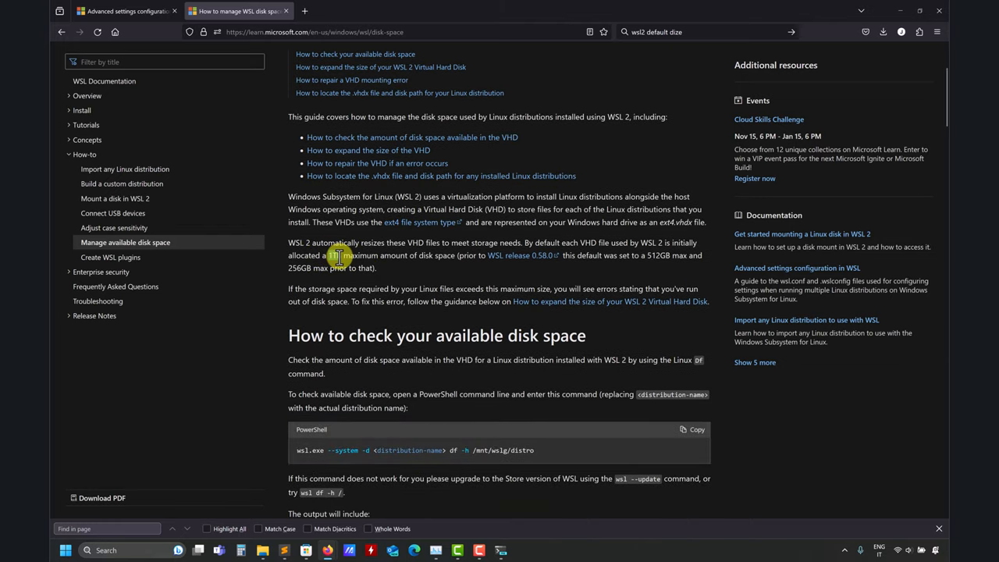
pyautogui.scroll(-3)
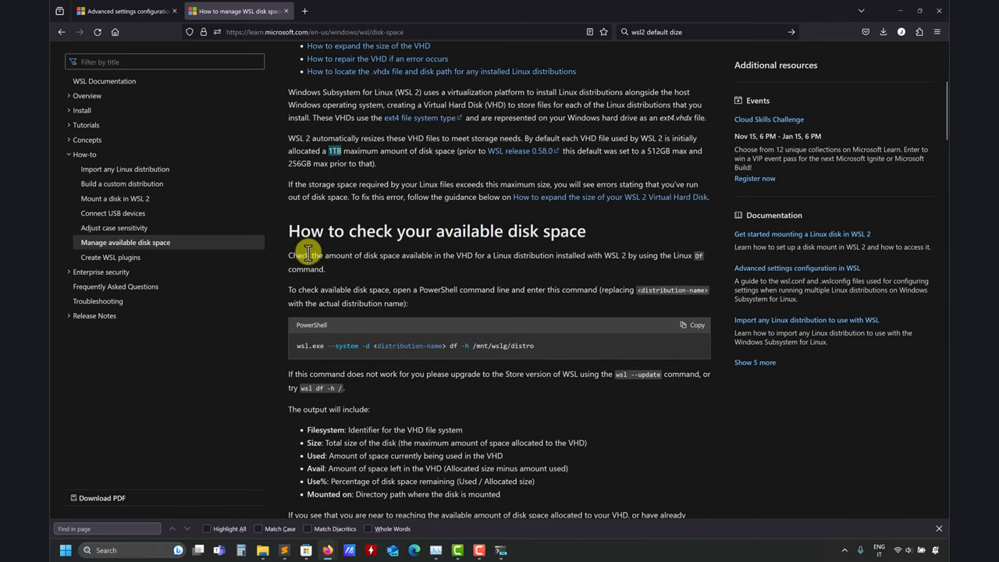
pyautogui.scroll(-3)
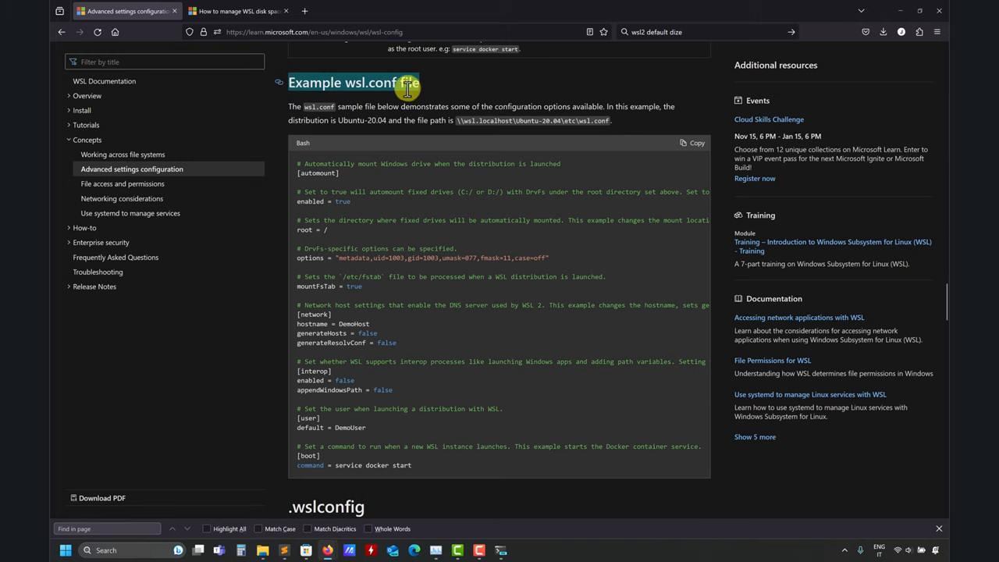
pyautogui.moveTo(329, 121)
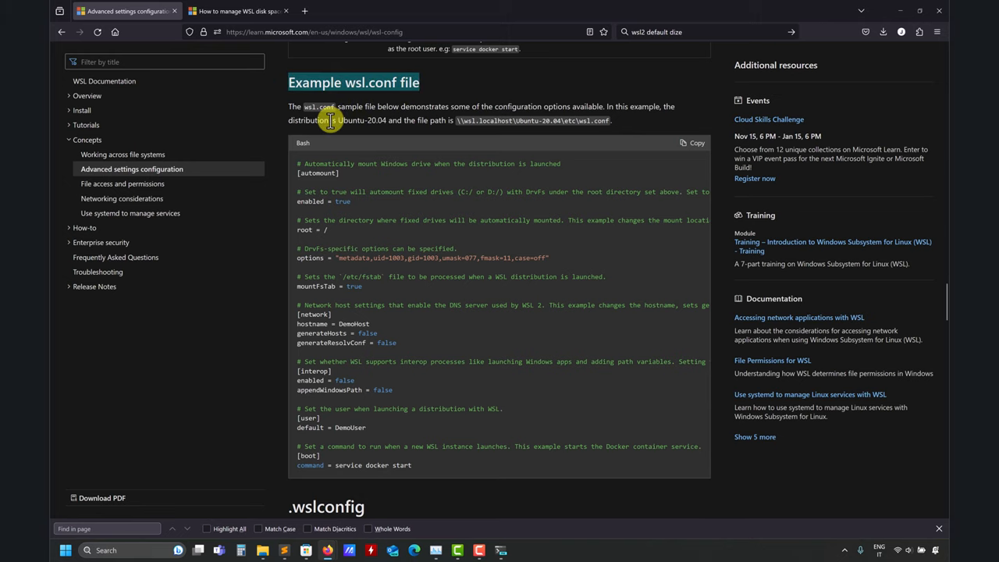
pyautogui.scroll(-3)
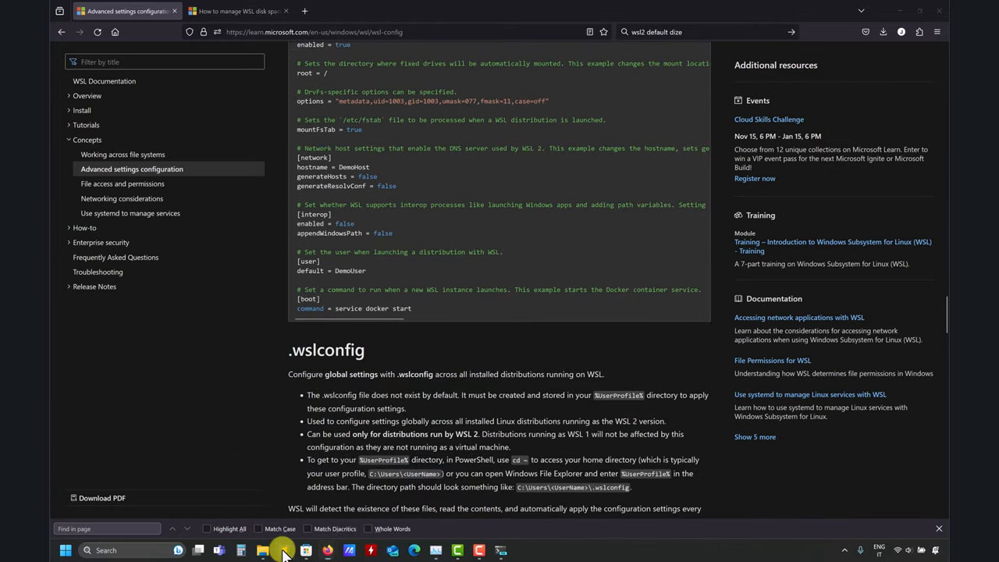
pyautogui.click(285, 550)
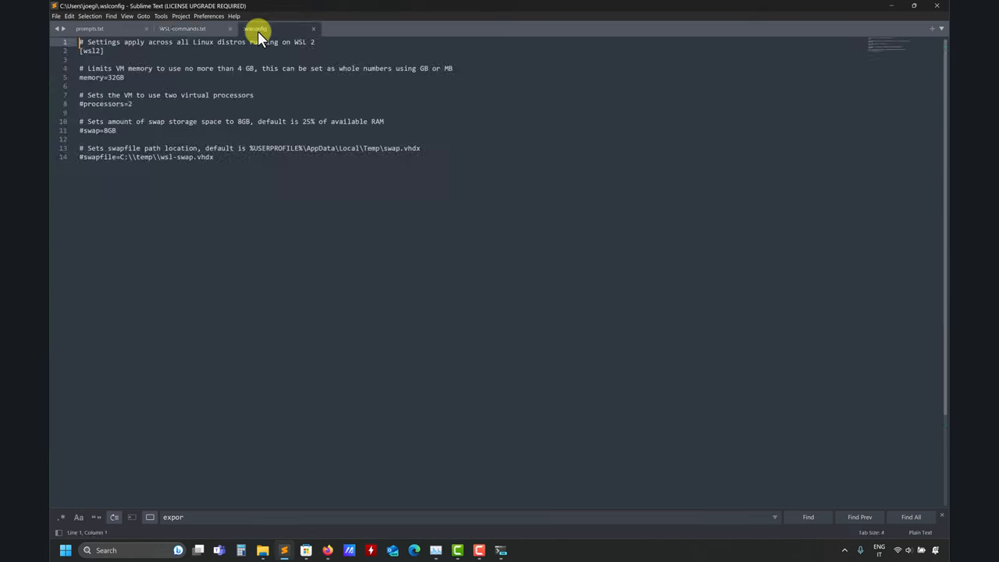